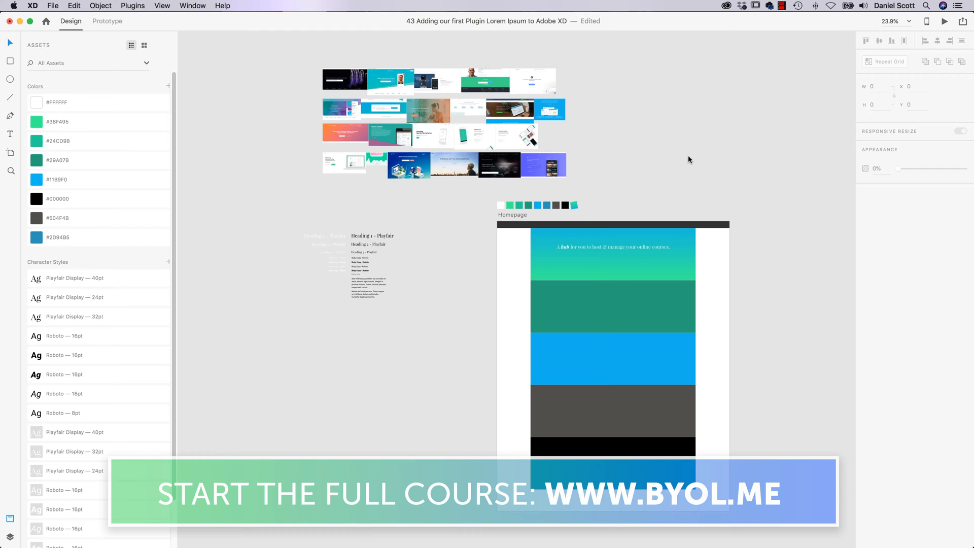
- Select the gradient hero rectangle on the Homepage and browse the Plugins menu
{"action": "left_click", "coordinate": [613, 254]}
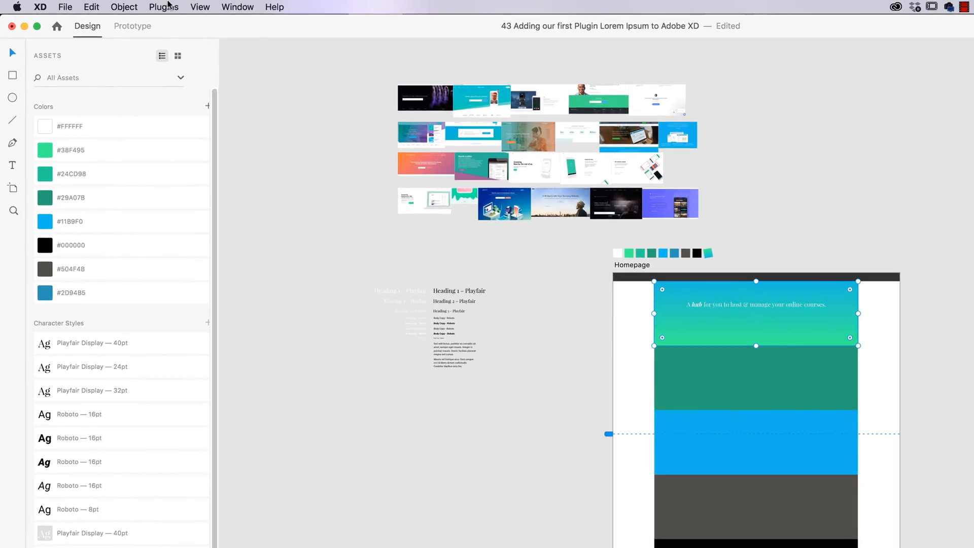
{"action": "left_click", "coordinate": [163, 7]}
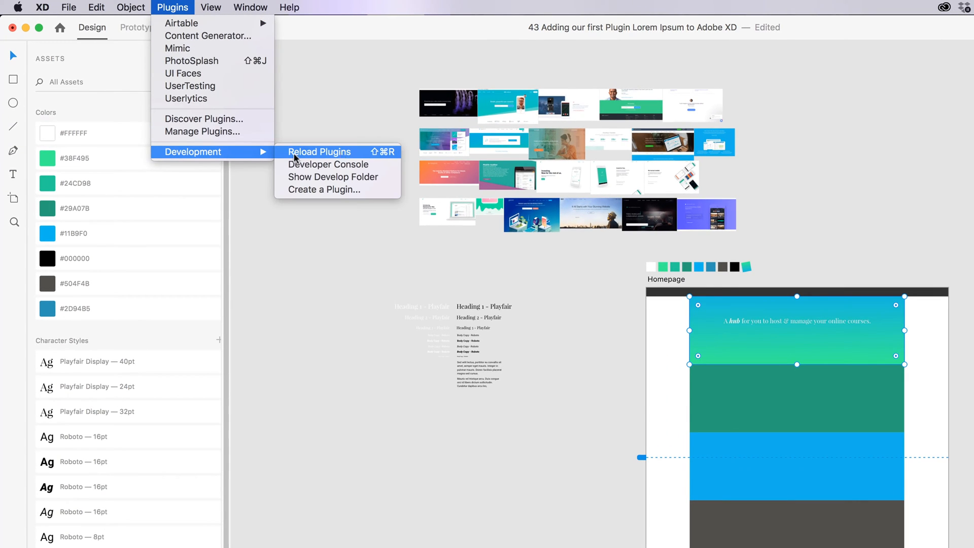
{"action": "mouse_move", "coordinate": [357, 155]}
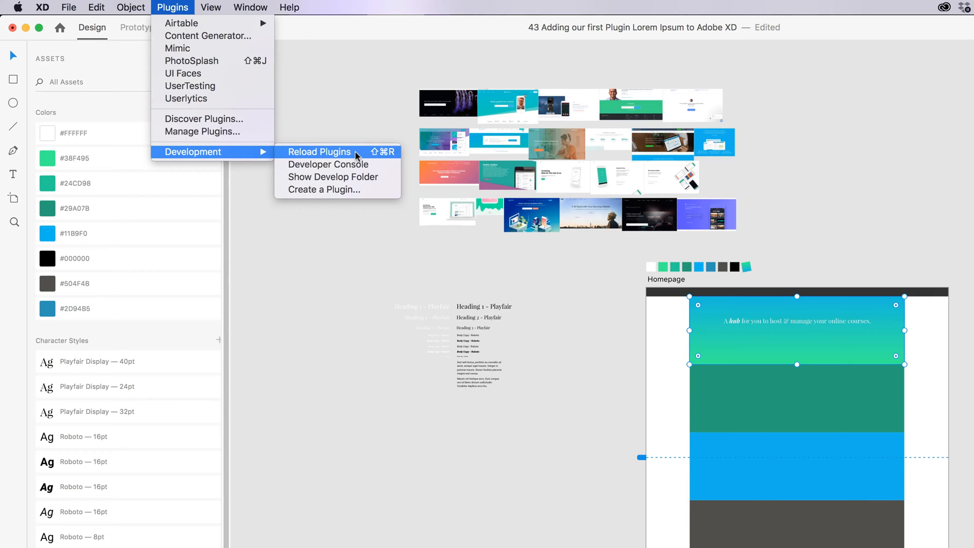
{"action": "mouse_move", "coordinate": [353, 128]}
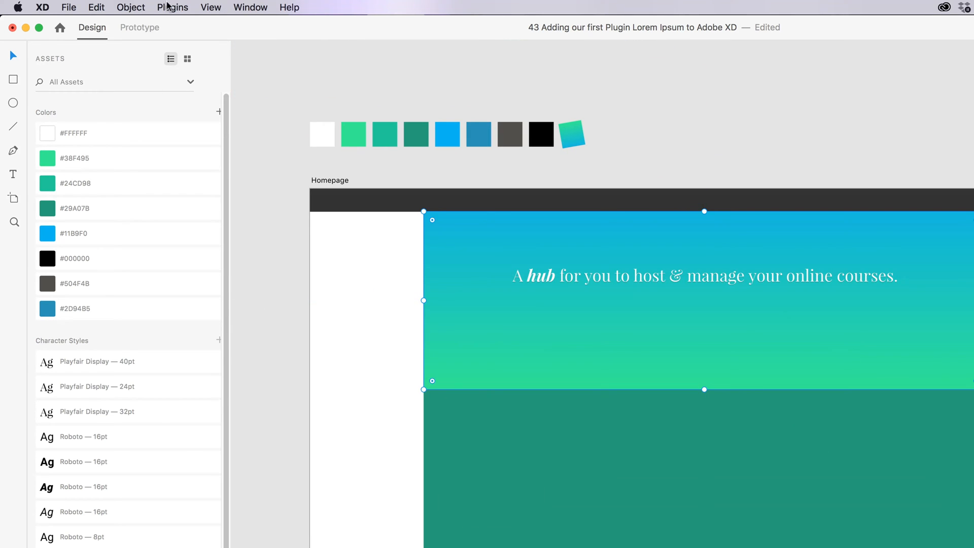
- Open the Discover Plugins catalogue and scroll through the plugin listings
{"action": "left_click", "coordinate": [173, 8]}
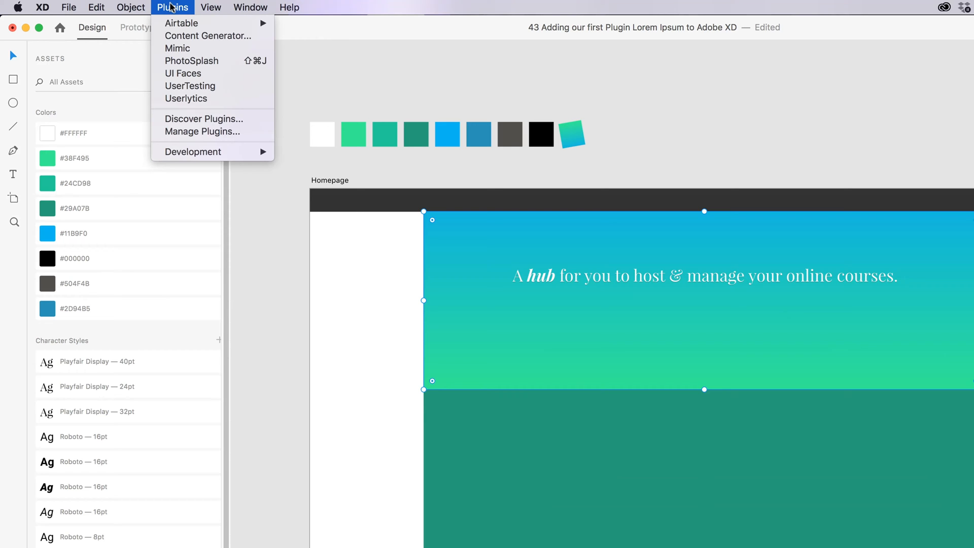
{"action": "left_click", "coordinate": [202, 131]}
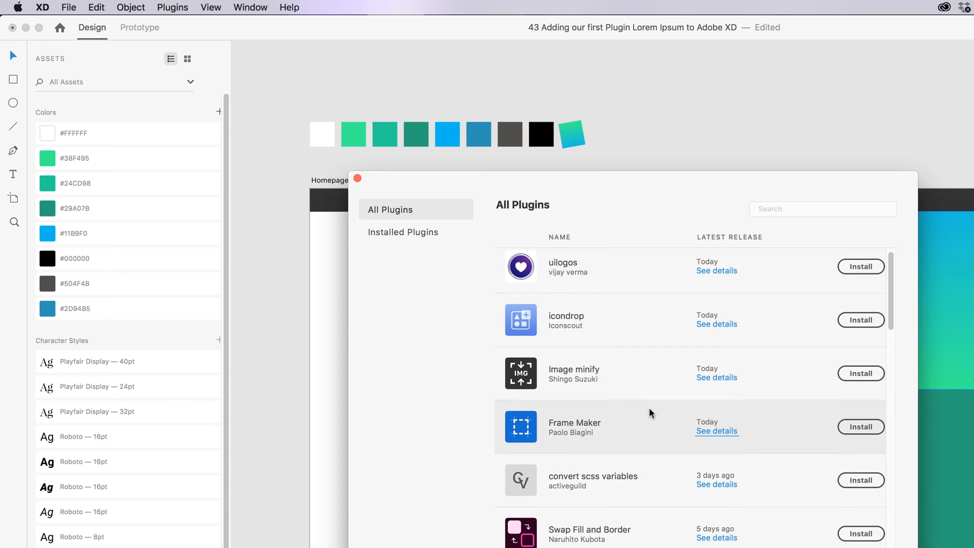
{"action": "mouse_move", "coordinate": [622, 245]}
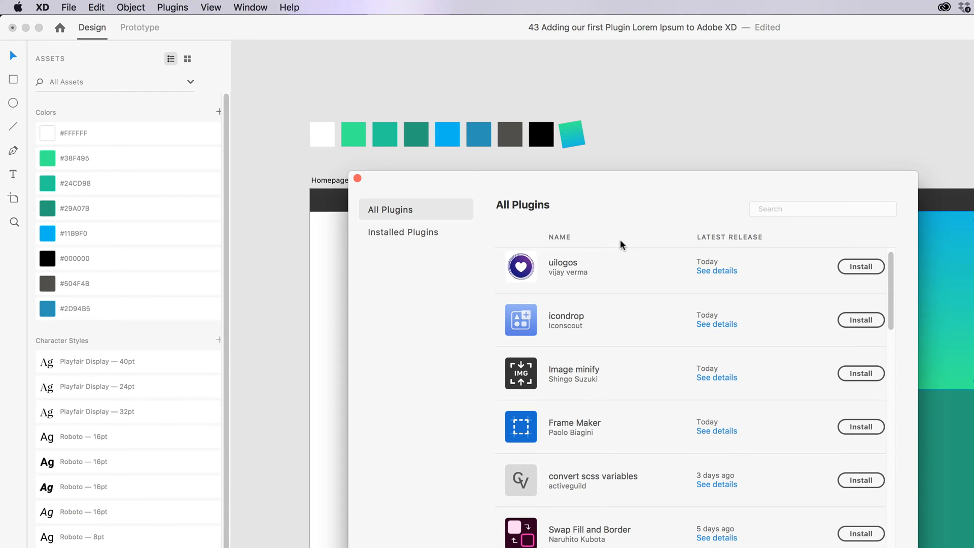
{"action": "mouse_move", "coordinate": [621, 248]}
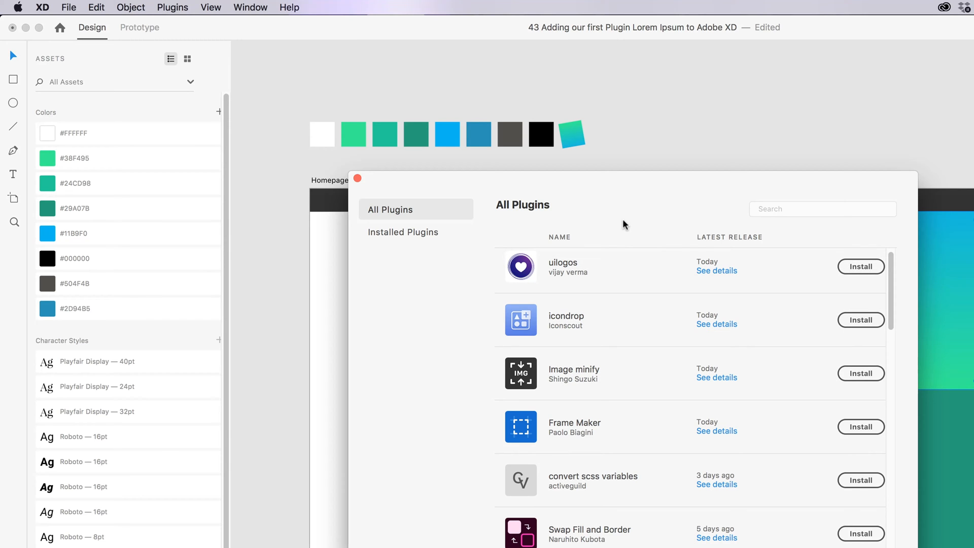
{"action": "mouse_move", "coordinate": [614, 234]}
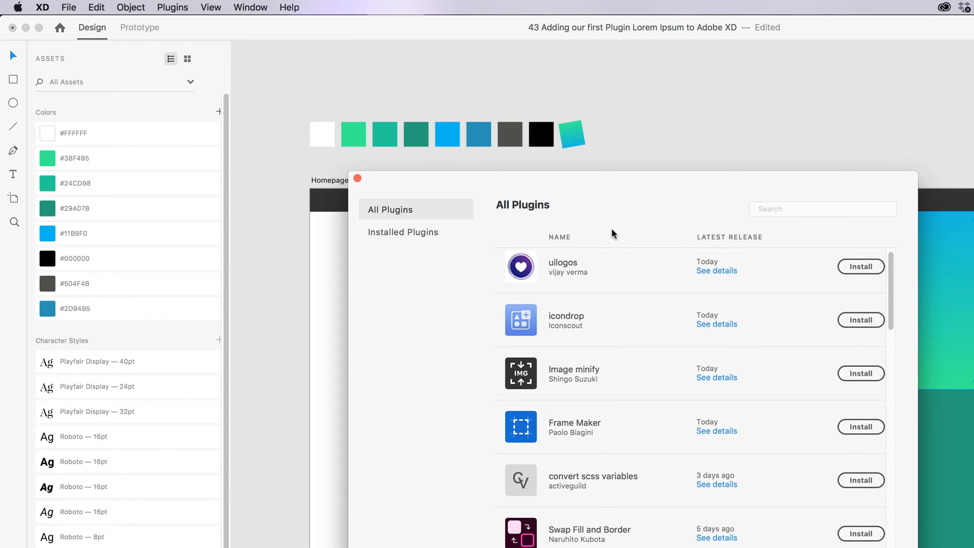
{"action": "scroll", "scroll_direction": "down", "scroll_amount": 3}
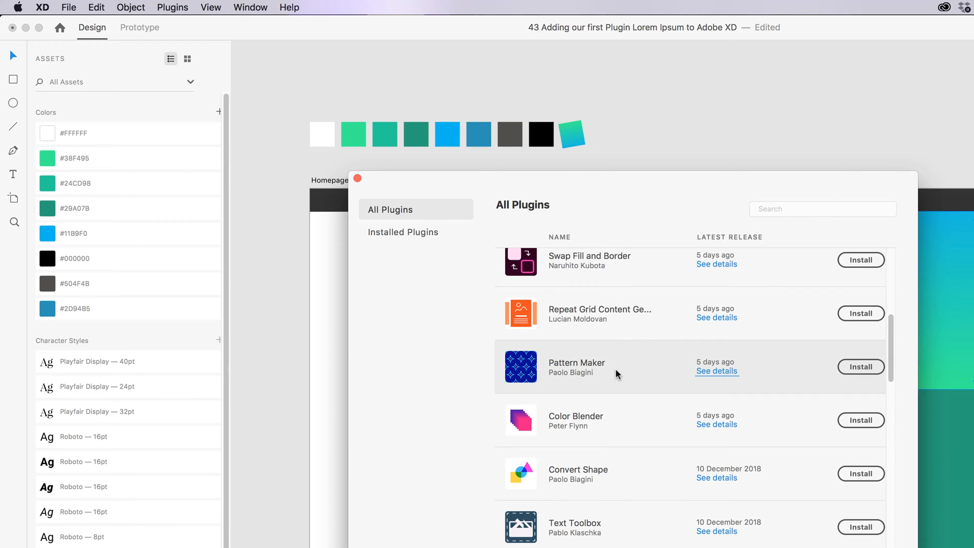
{"action": "scroll", "scroll_direction": "down", "scroll_amount": 3}
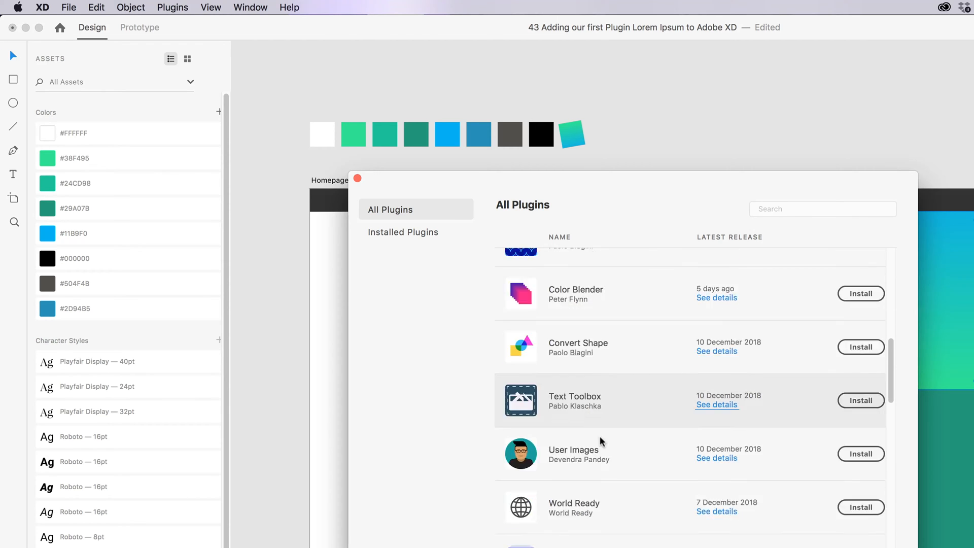
{"action": "scroll", "scroll_direction": "down", "scroll_amount": 3}
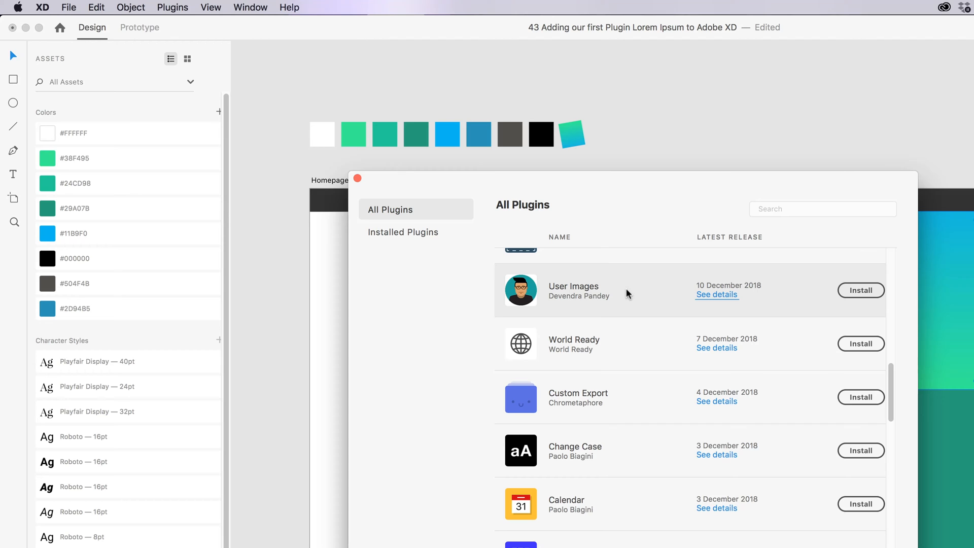
- Search the catalogue for 'lor', view Lorem Ipsum's details, and install it
{"action": "left_click", "coordinate": [823, 209]}
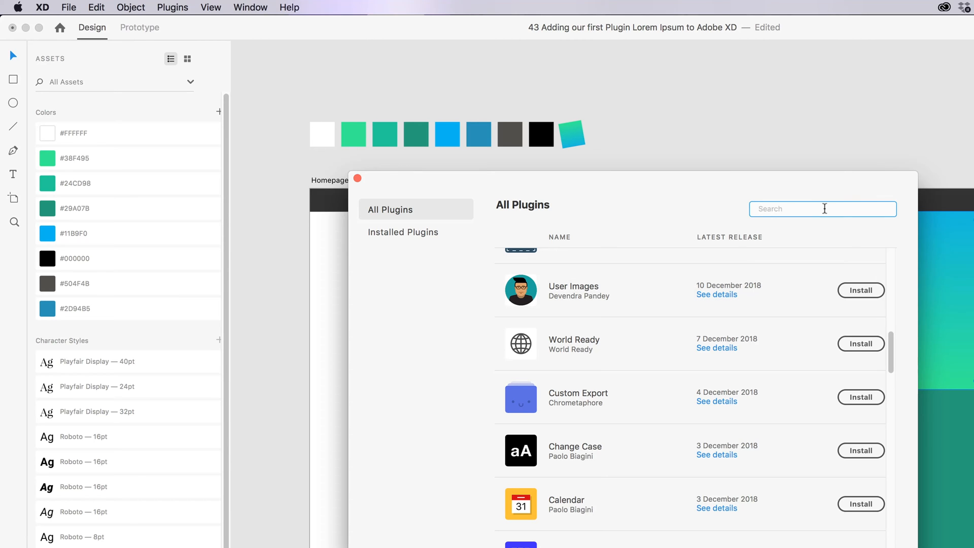
{"action": "type", "text": "lorem"}
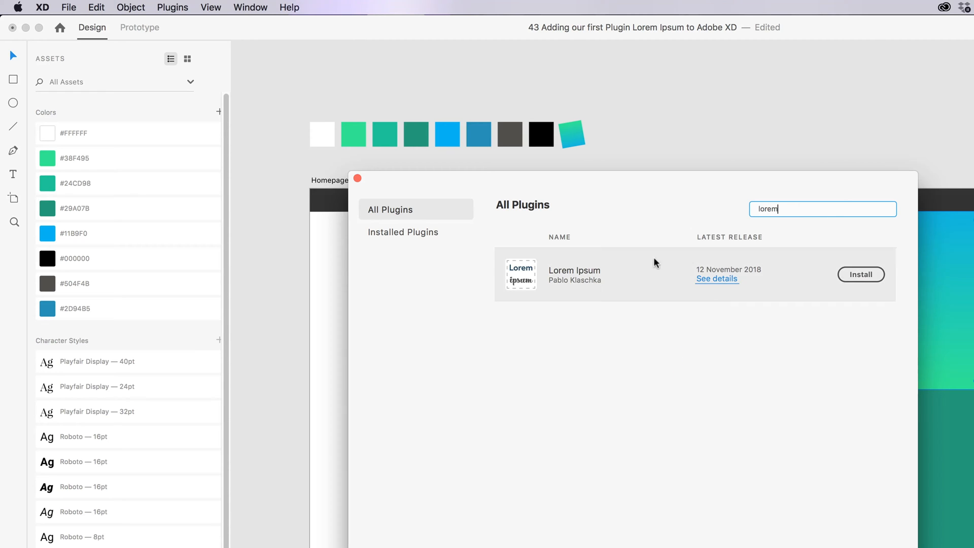
{"action": "left_click", "coordinate": [717, 278]}
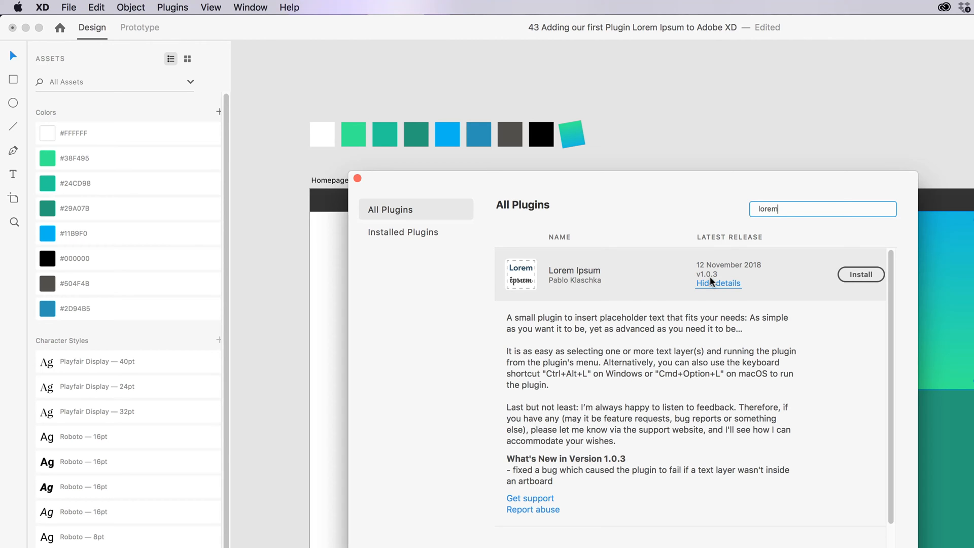
{"action": "mouse_move", "coordinate": [579, 451]}
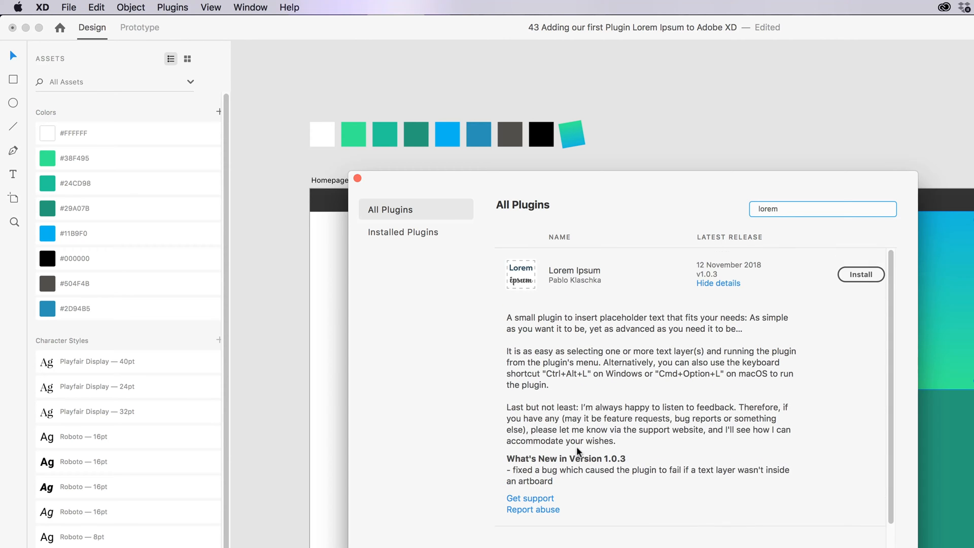
{"action": "left_click", "coordinate": [861, 274]}
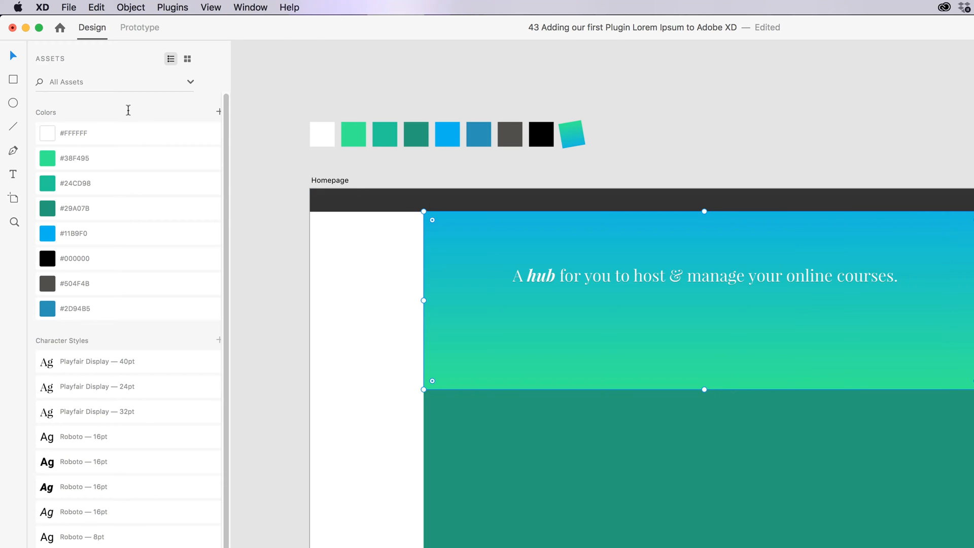
- Confirm Lorem Ipsum is listed, then draw a 'Some text' area box below the headline
{"action": "left_click", "coordinate": [172, 7]}
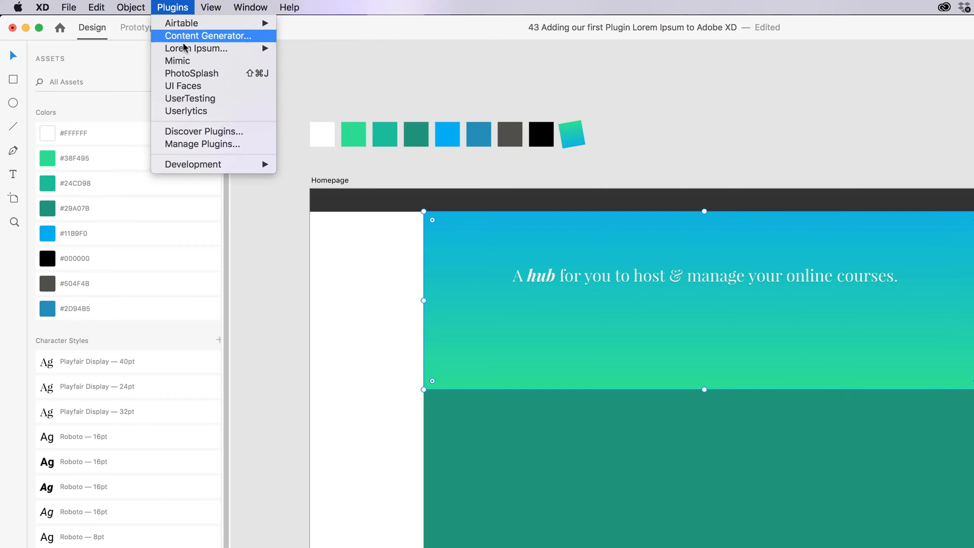
{"action": "mouse_move", "coordinate": [196, 48]}
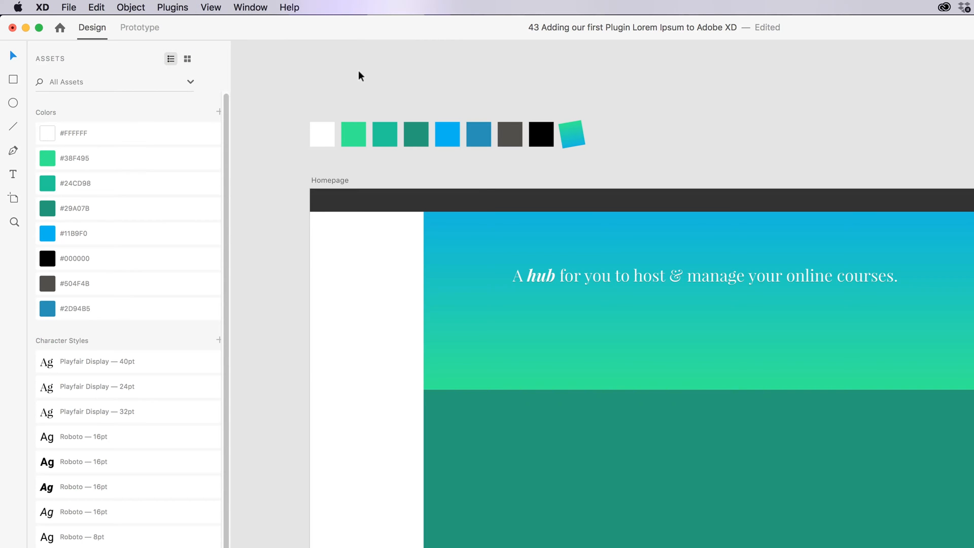
{"action": "left_click", "coordinate": [47, 184]}
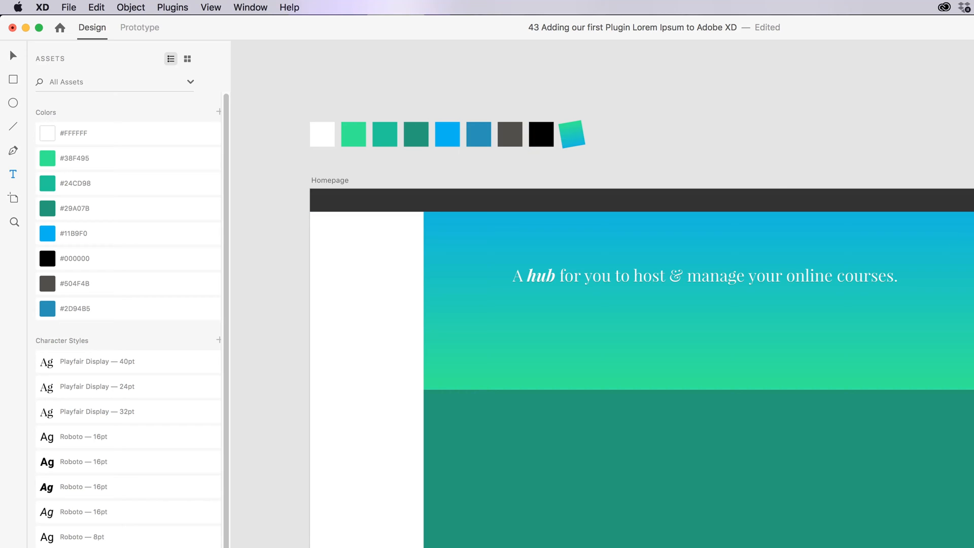
{"action": "left_click_drag", "start_coordinate": [607, 300], "coordinate": [800, 367]}
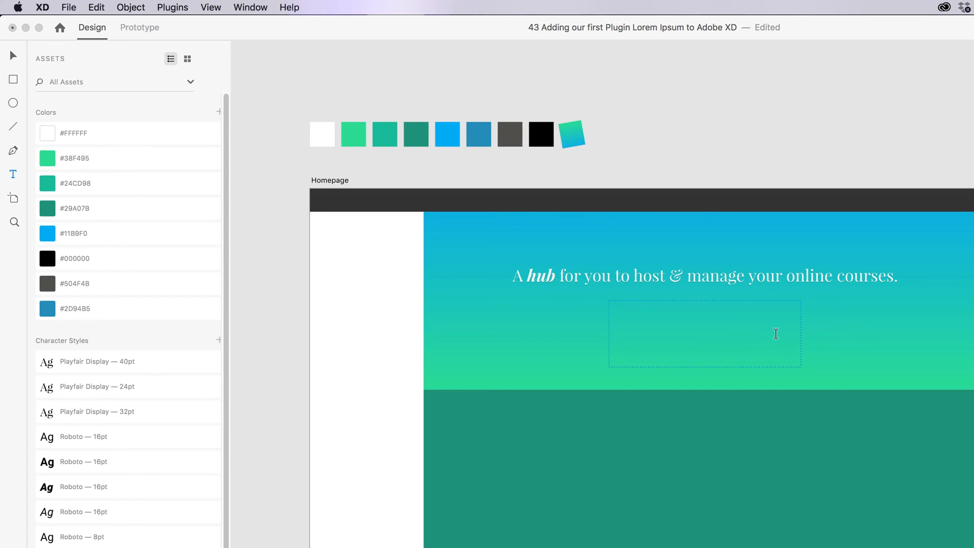
{"action": "mouse_move", "coordinate": [796, 362]}
{"action": "type", "text": "Some text"}
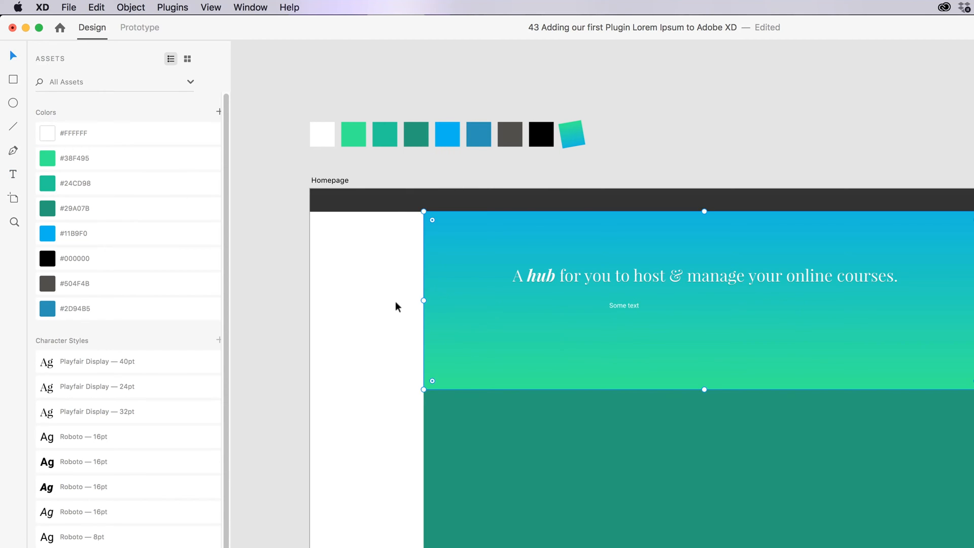
{"action": "left_click", "coordinate": [497, 313]}
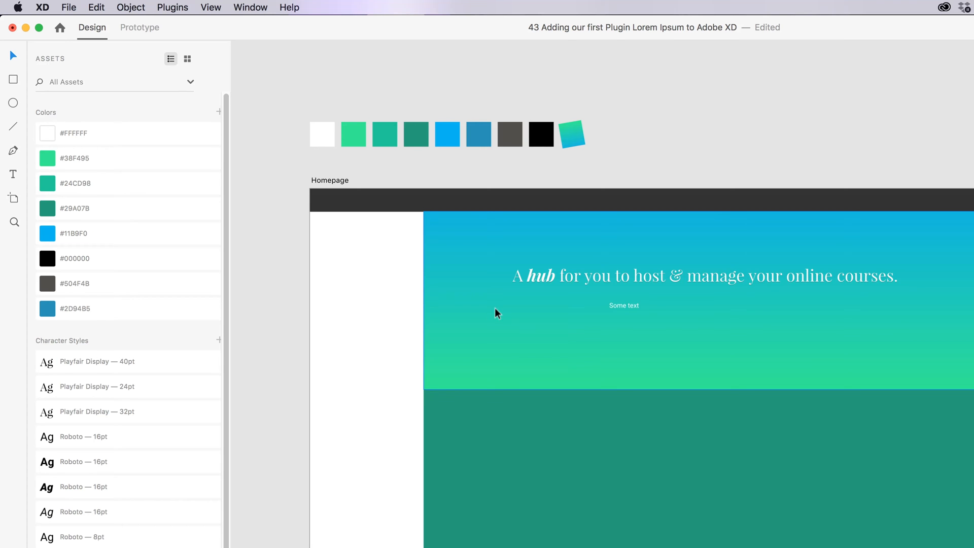
- Select the 'Some text' box and apply Lorem Ipsum's Quick Lorem Ipsum to it
{"action": "left_click", "coordinate": [625, 305]}
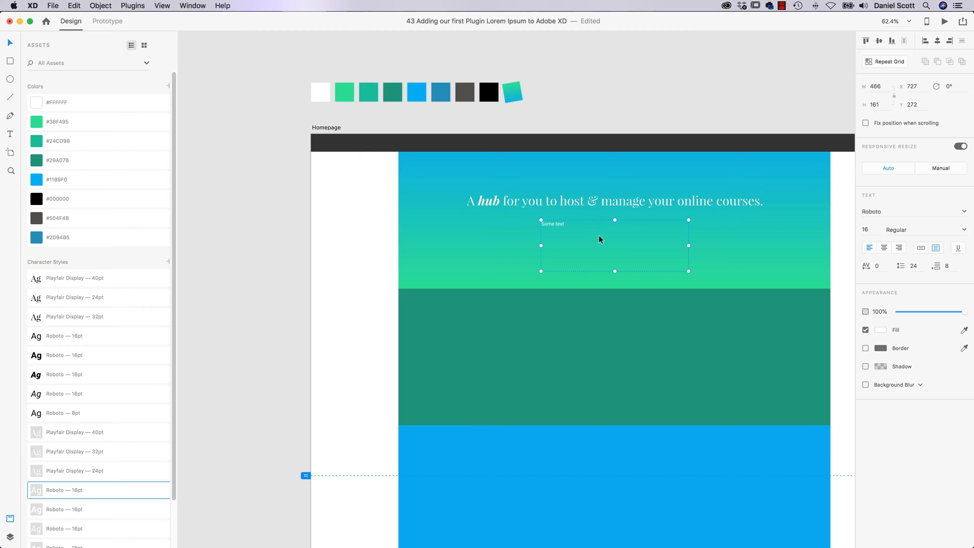
{"action": "mouse_move", "coordinate": [18, 55]}
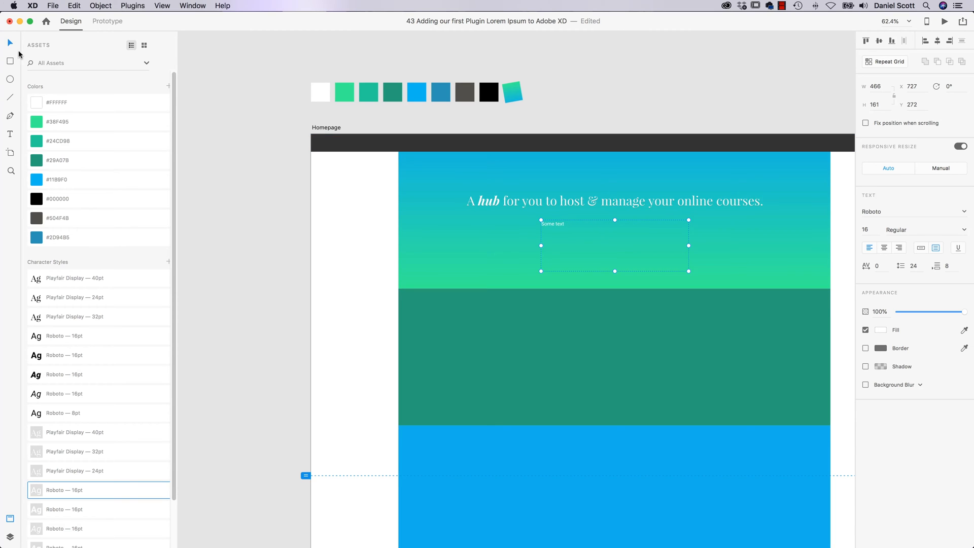
{"action": "mouse_move", "coordinate": [51, 155]}
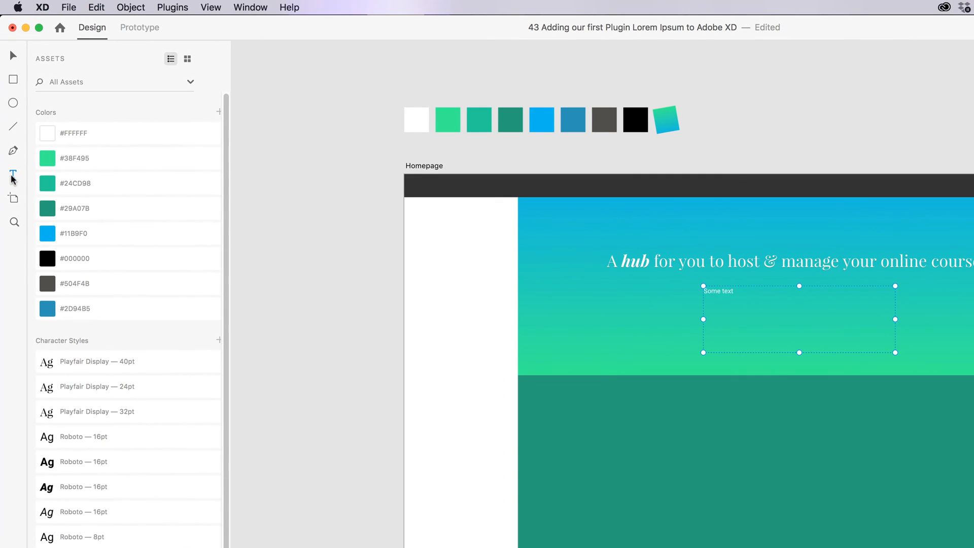
{"action": "double_click", "coordinate": [718, 291]}
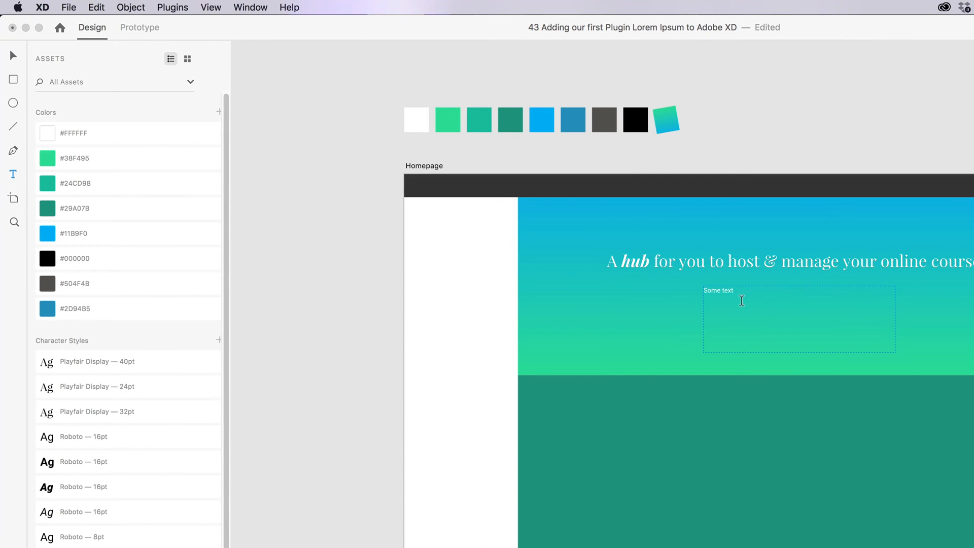
{"action": "double_click", "coordinate": [718, 290]}
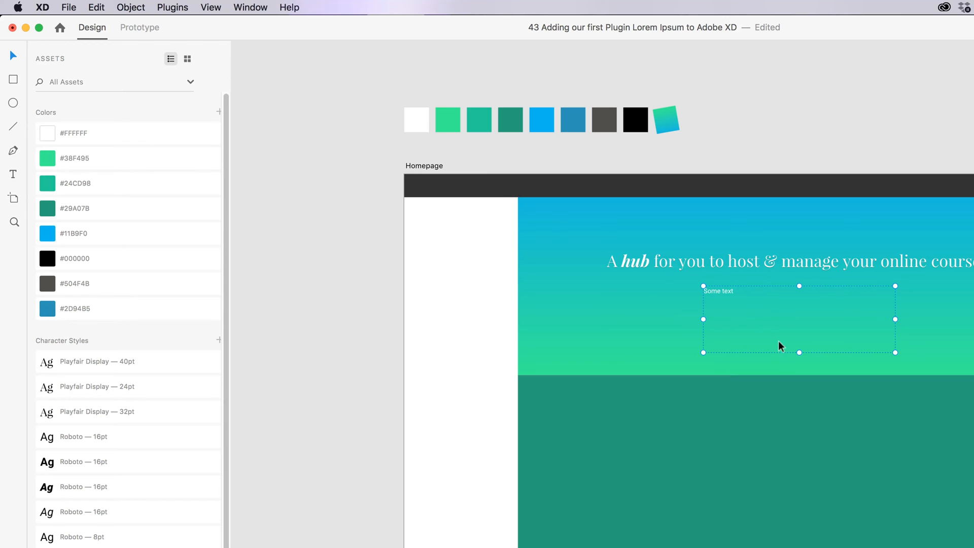
{"action": "mouse_move", "coordinate": [192, 12]}
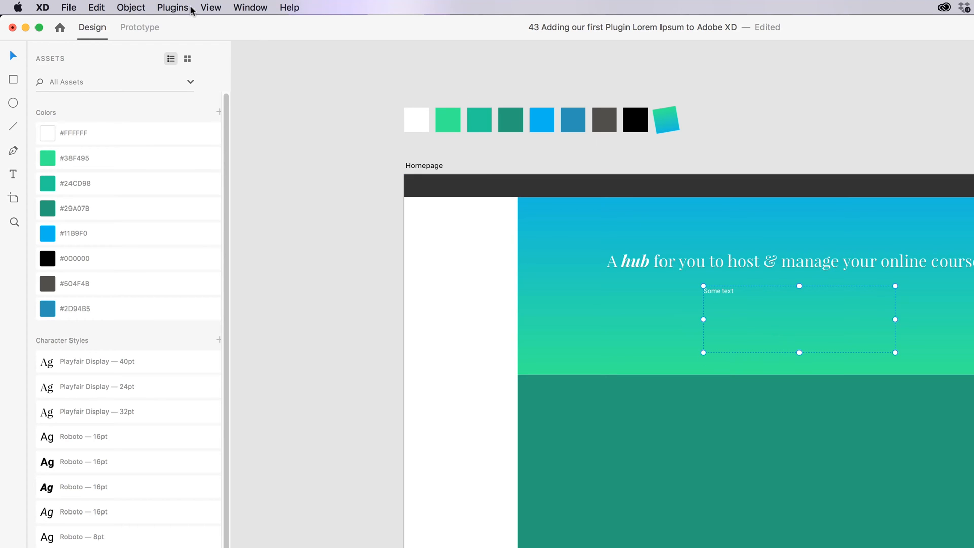
{"action": "left_click", "coordinate": [173, 7]}
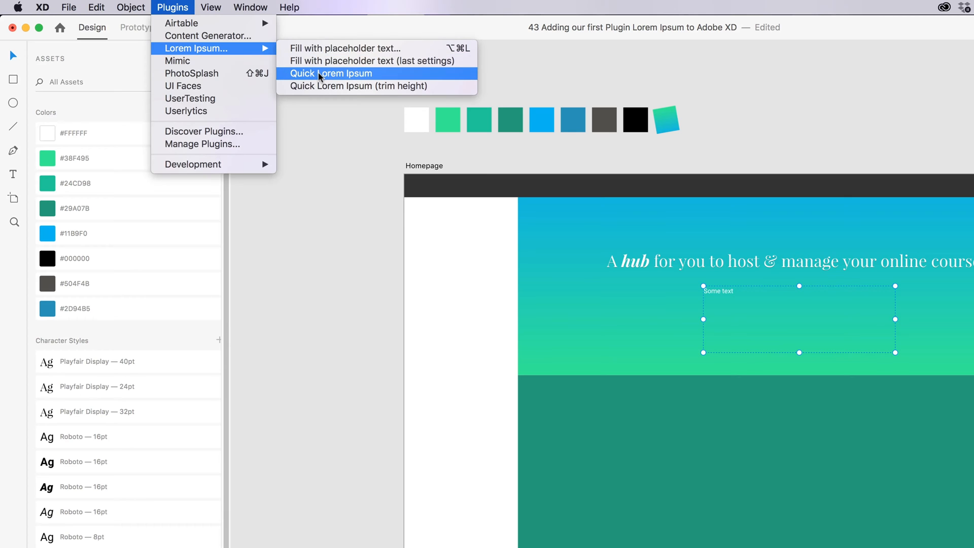
{"action": "left_click", "coordinate": [331, 73]}
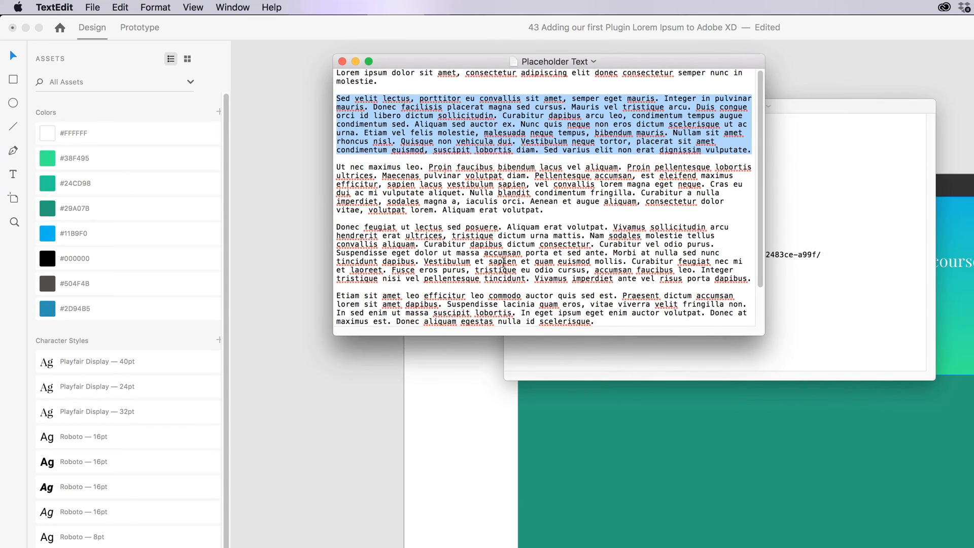
{"action": "mouse_move", "coordinate": [350, 422]}
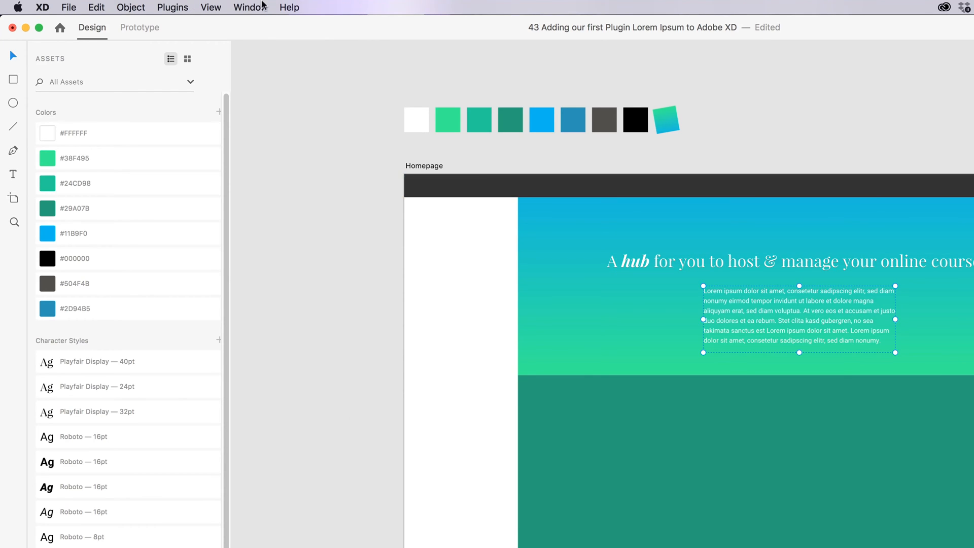
- Insert standard placeholder text via Fill with placeholder text, with Trim text area height checked
{"action": "left_click", "coordinate": [173, 7]}
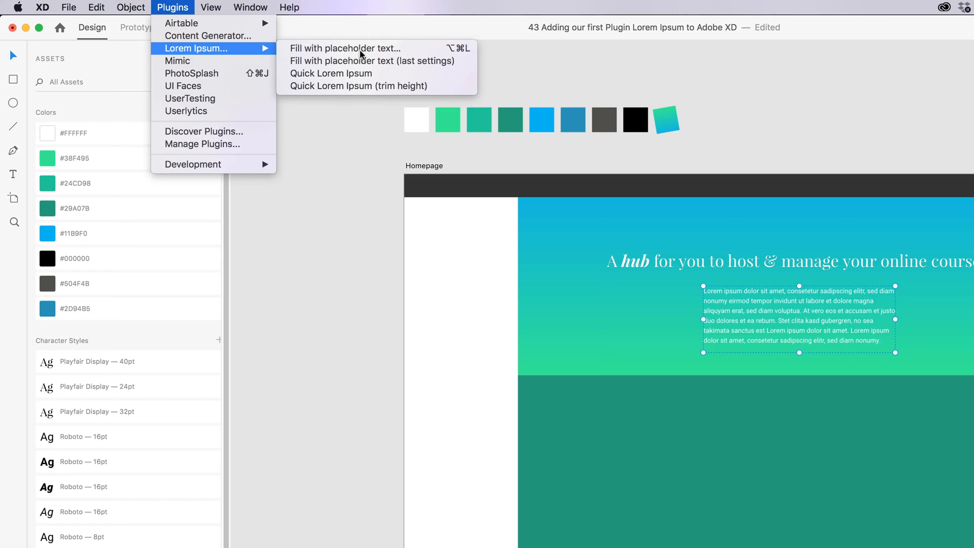
{"action": "left_click", "coordinate": [342, 48]}
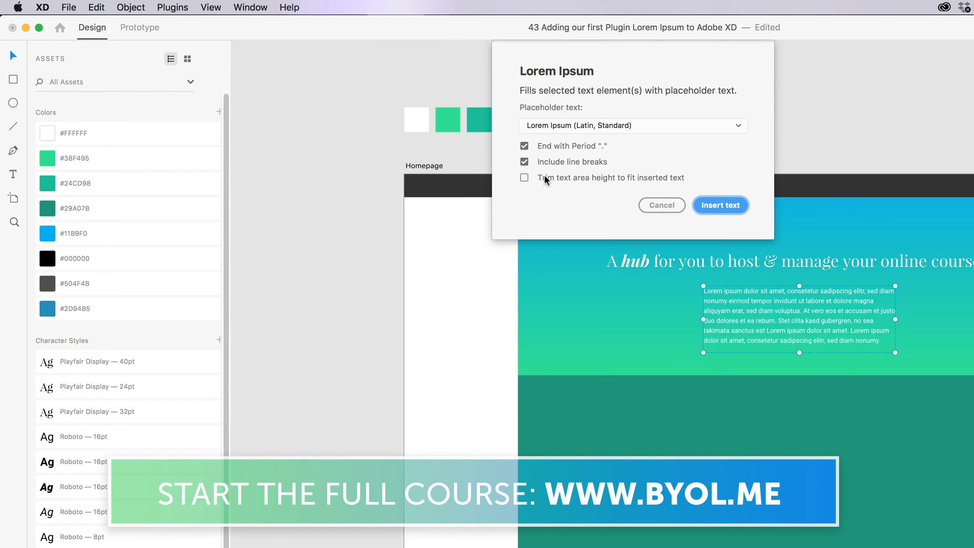
{"action": "mouse_move", "coordinate": [552, 171]}
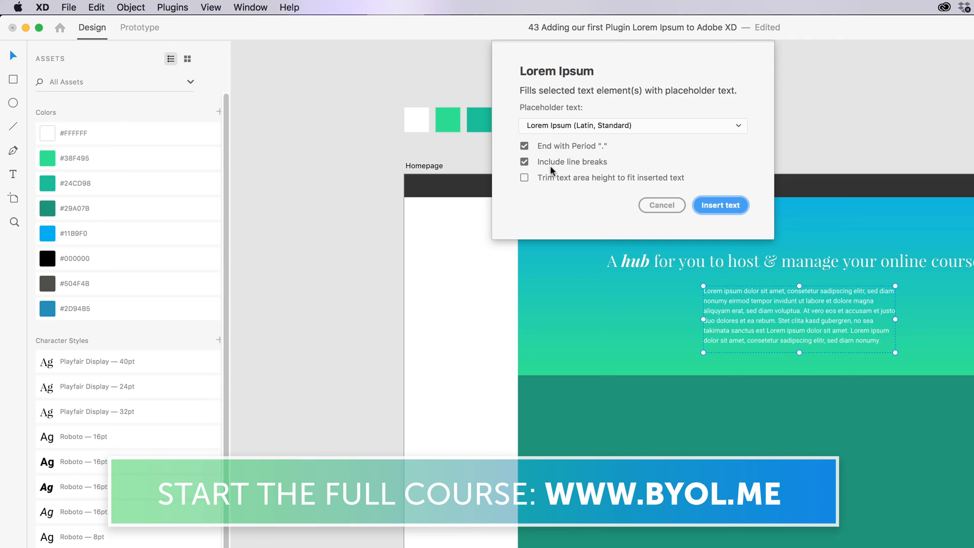
{"action": "left_click", "coordinate": [524, 178]}
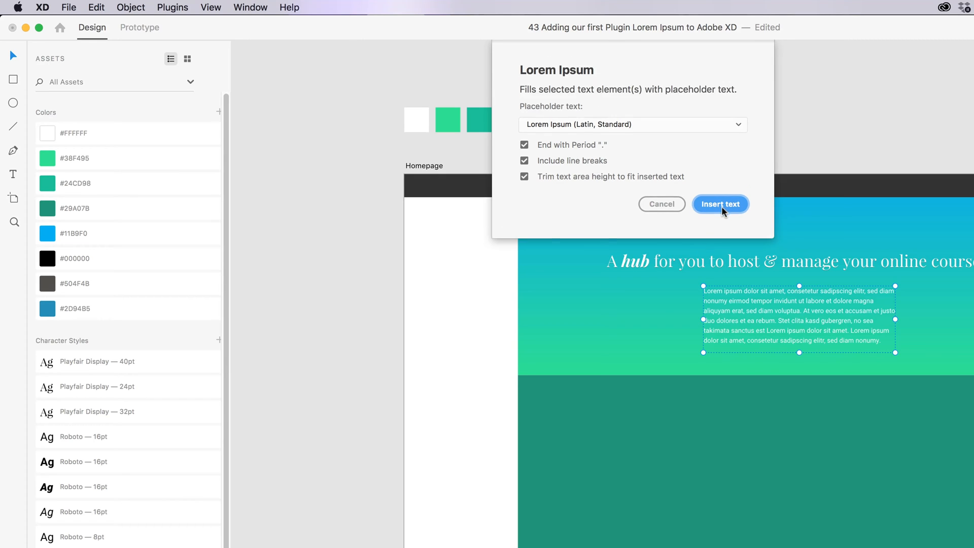
{"action": "left_click", "coordinate": [721, 204]}
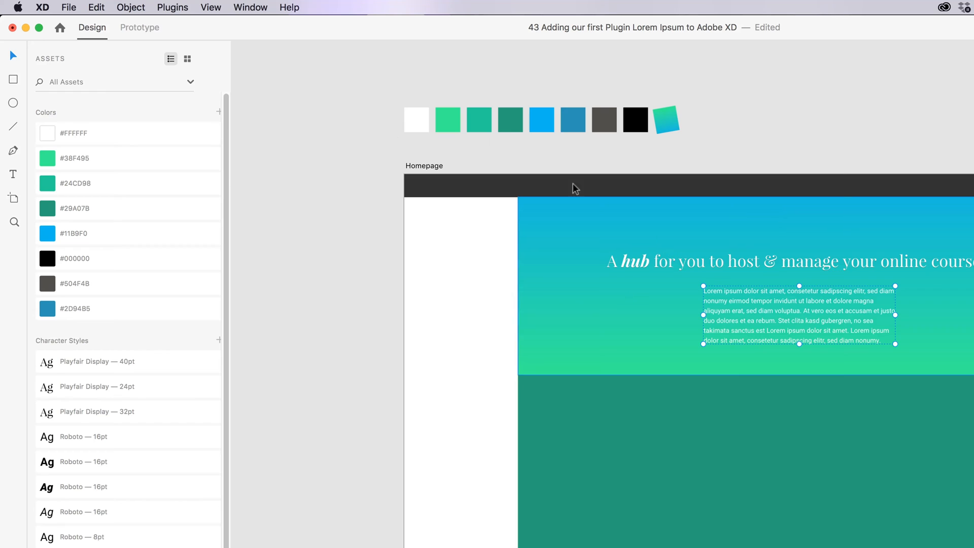
- Insert Cicero (Latin) placeholder text from the Lorem Ipsum fill dialog
{"action": "left_click", "coordinate": [173, 7]}
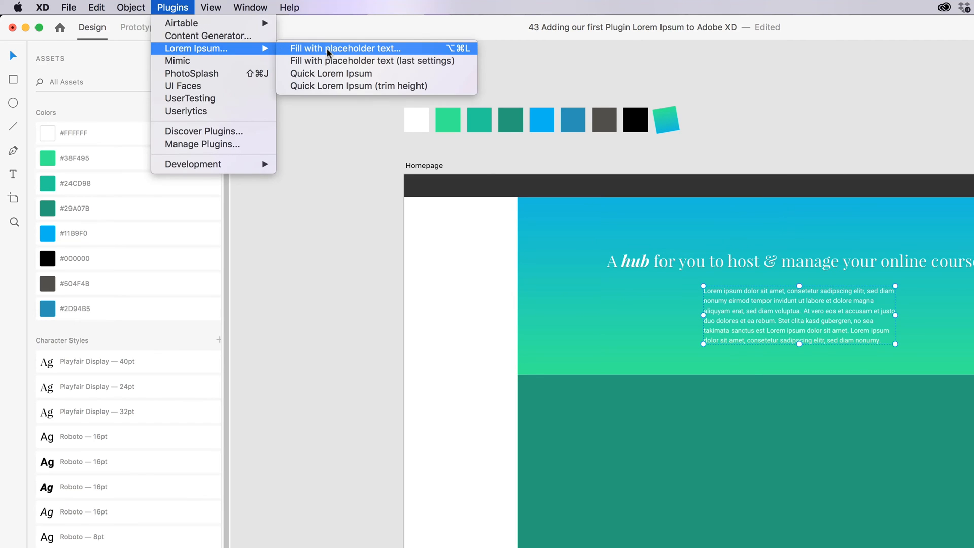
{"action": "mouse_move", "coordinate": [446, 71]}
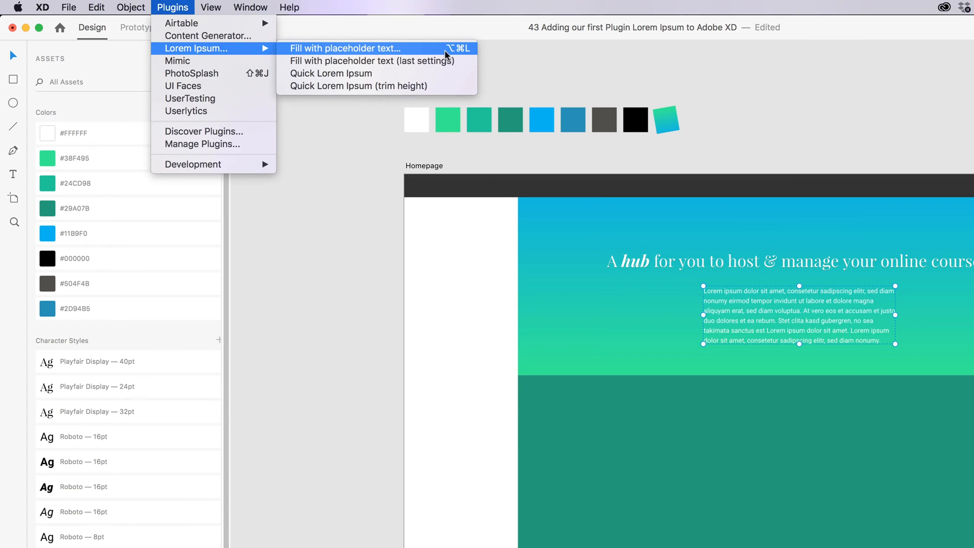
{"action": "left_click", "coordinate": [345, 48]}
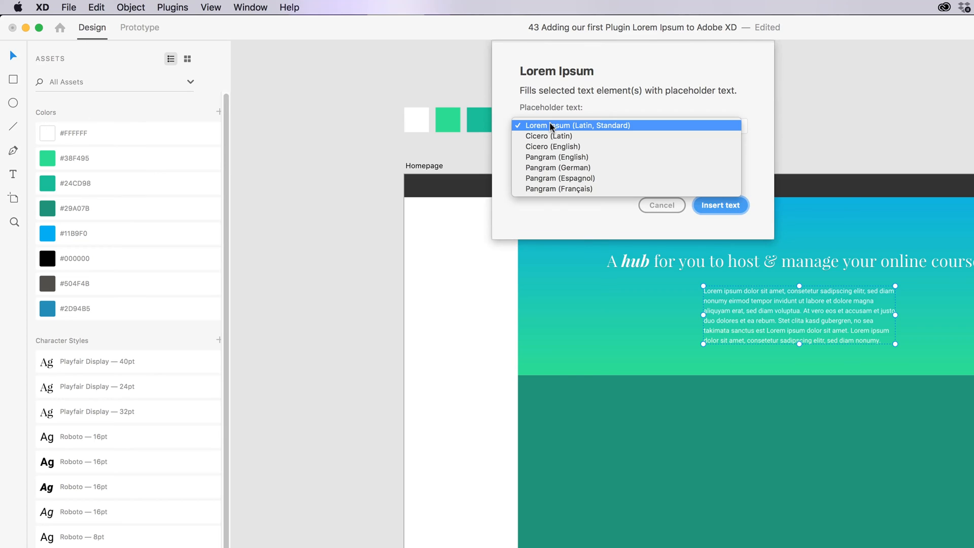
{"action": "mouse_move", "coordinate": [540, 140]}
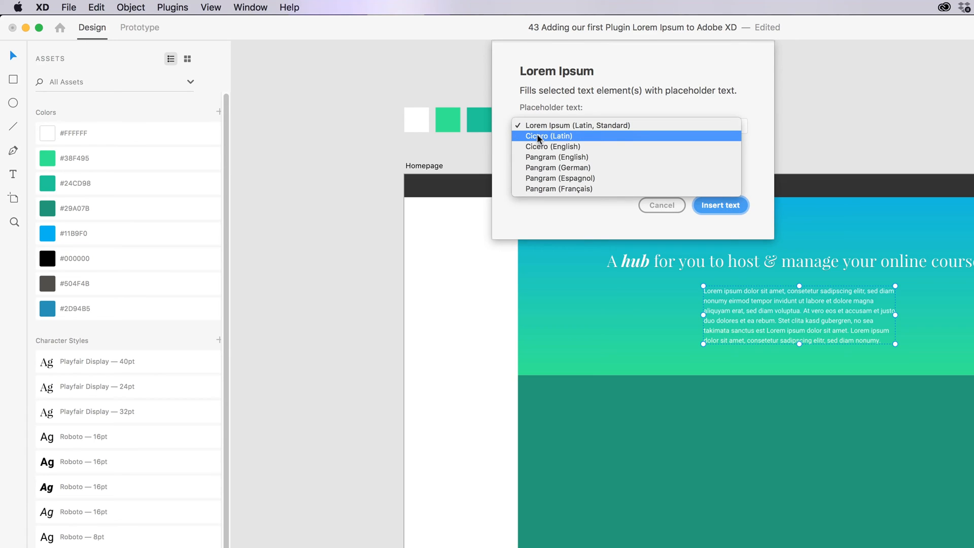
{"action": "mouse_move", "coordinate": [549, 137]}
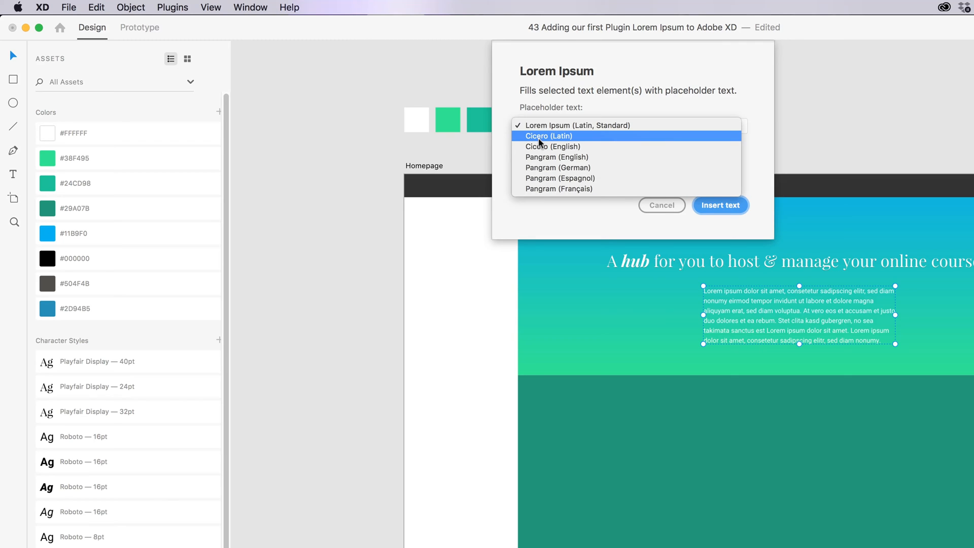
{"action": "mouse_move", "coordinate": [554, 126]}
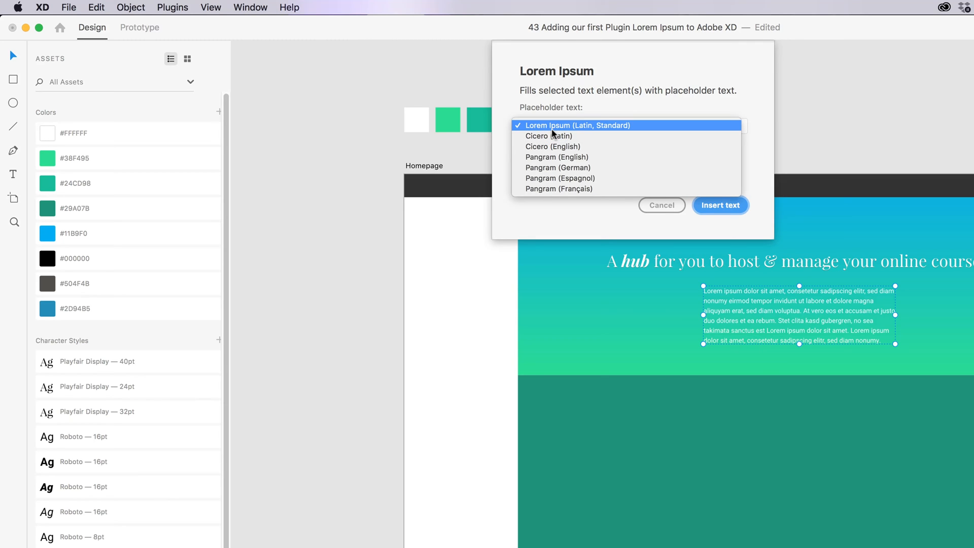
{"action": "mouse_move", "coordinate": [538, 136]}
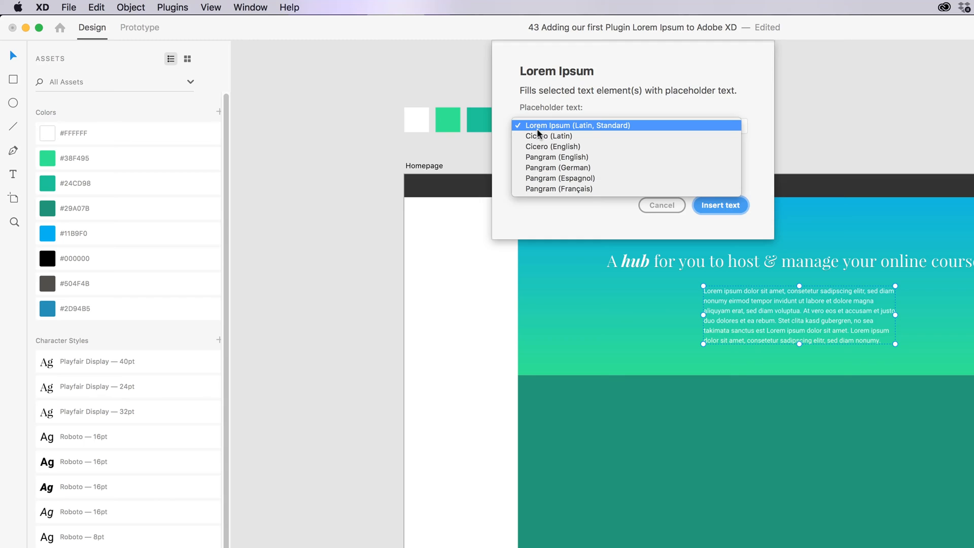
{"action": "mouse_move", "coordinate": [524, 140]}
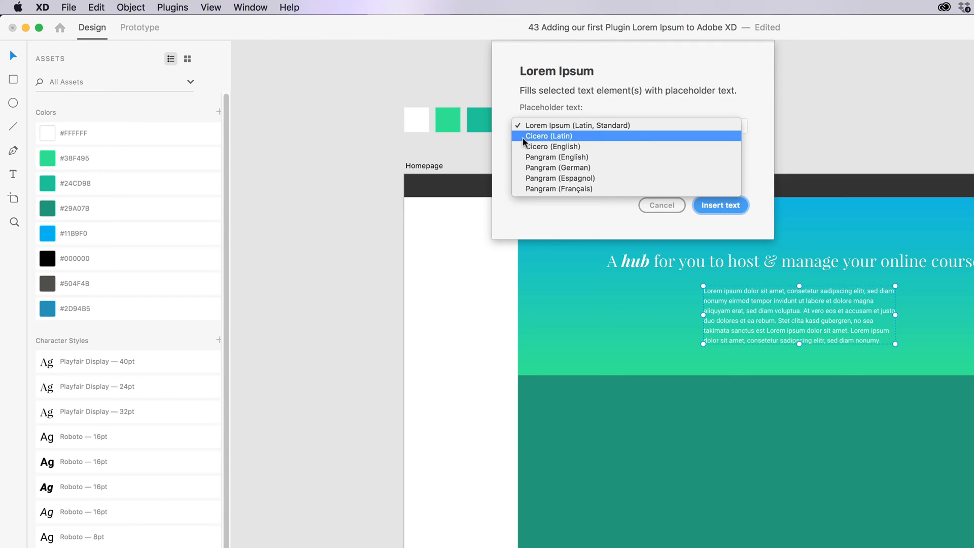
{"action": "mouse_move", "coordinate": [559, 137]}
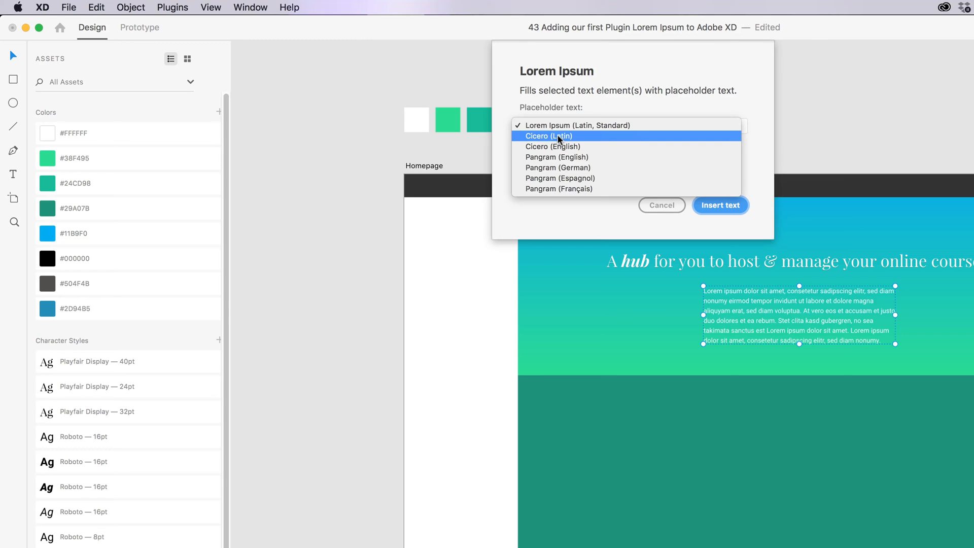
{"action": "mouse_move", "coordinate": [552, 144]}
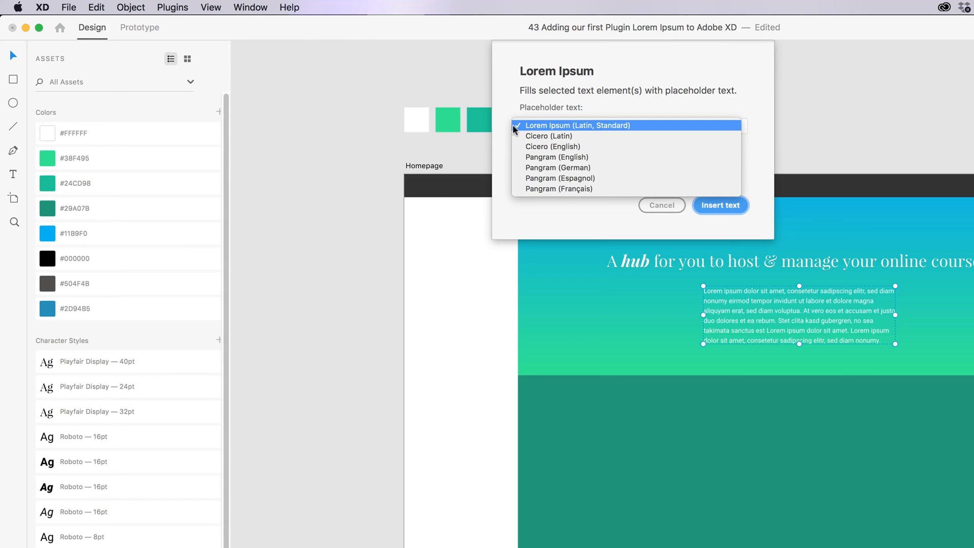
{"action": "mouse_move", "coordinate": [543, 140]}
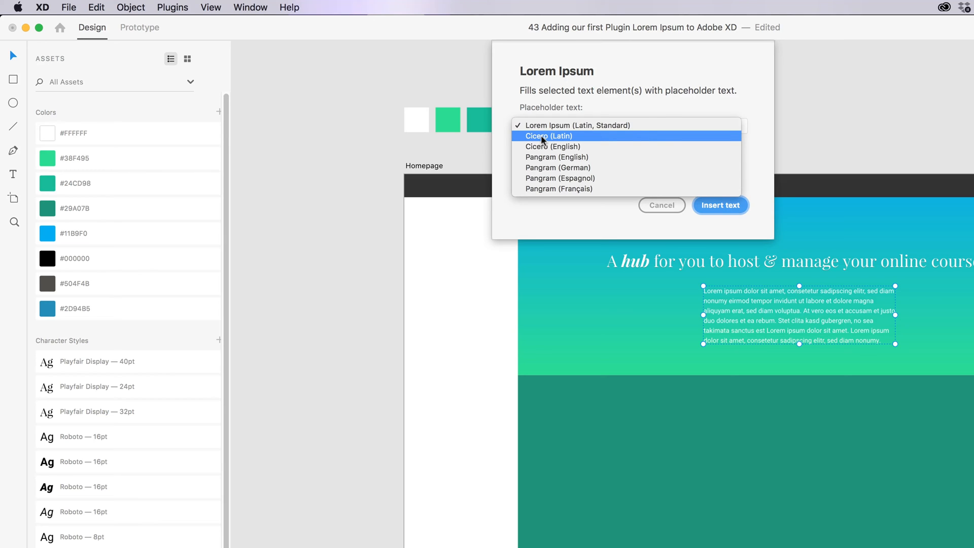
{"action": "left_click", "coordinate": [546, 136]}
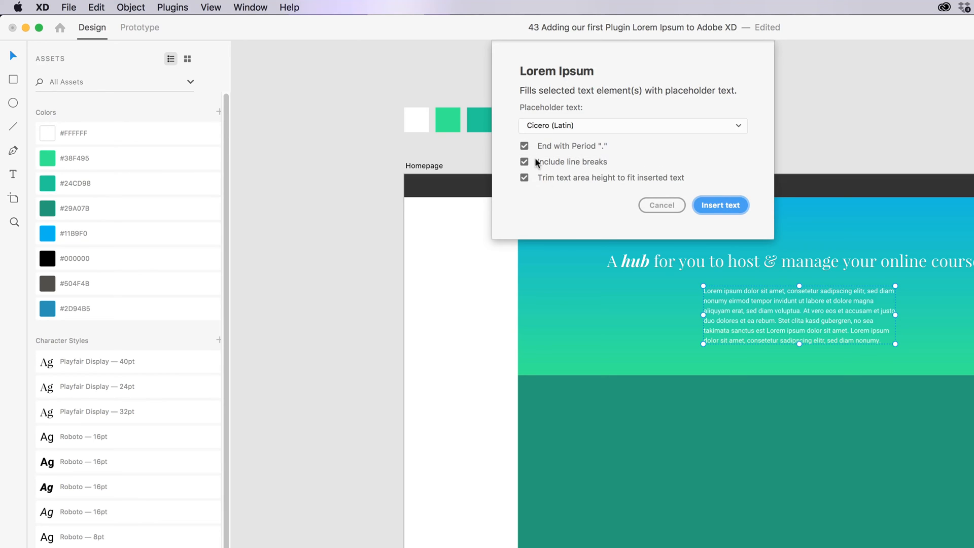
{"action": "left_click", "coordinate": [721, 205]}
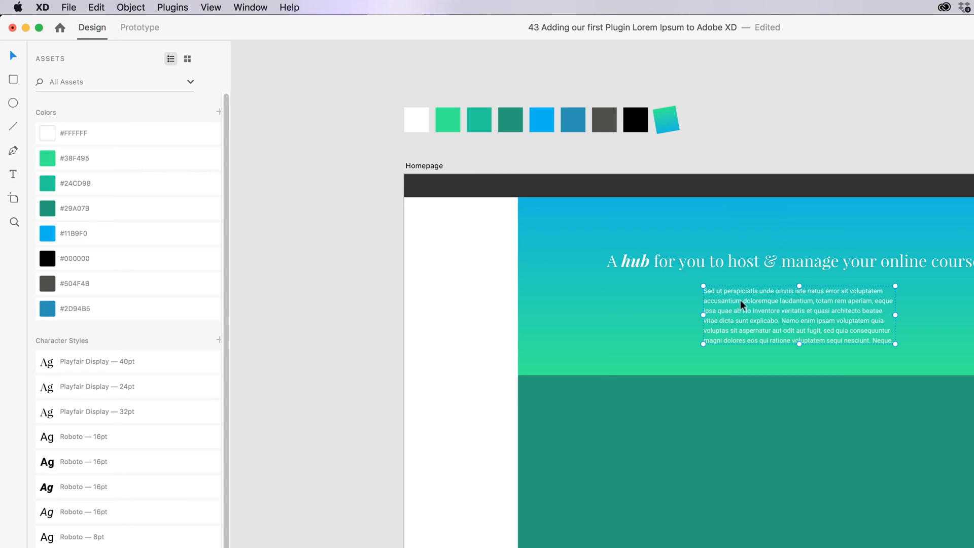
{"action": "mouse_move", "coordinate": [708, 295]}
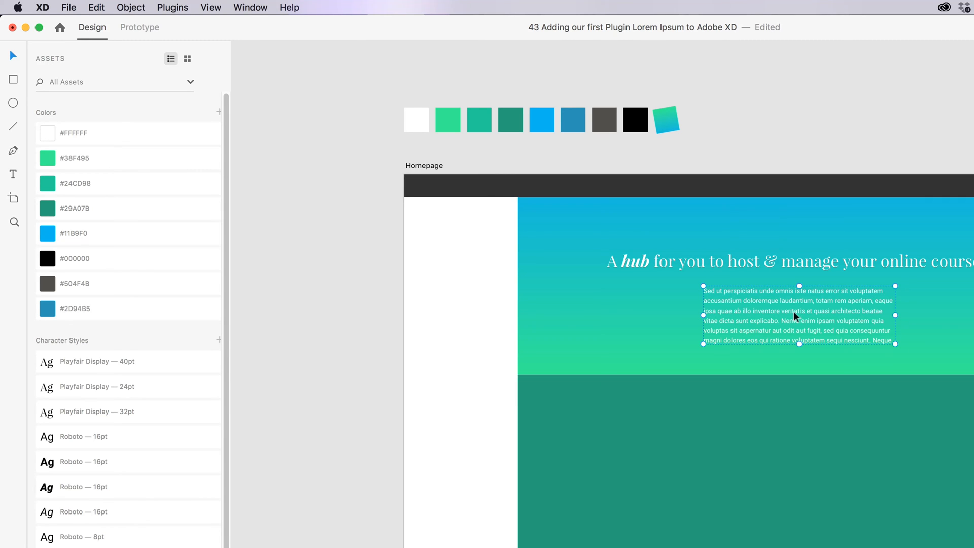
{"action": "mouse_move", "coordinate": [860, 312]}
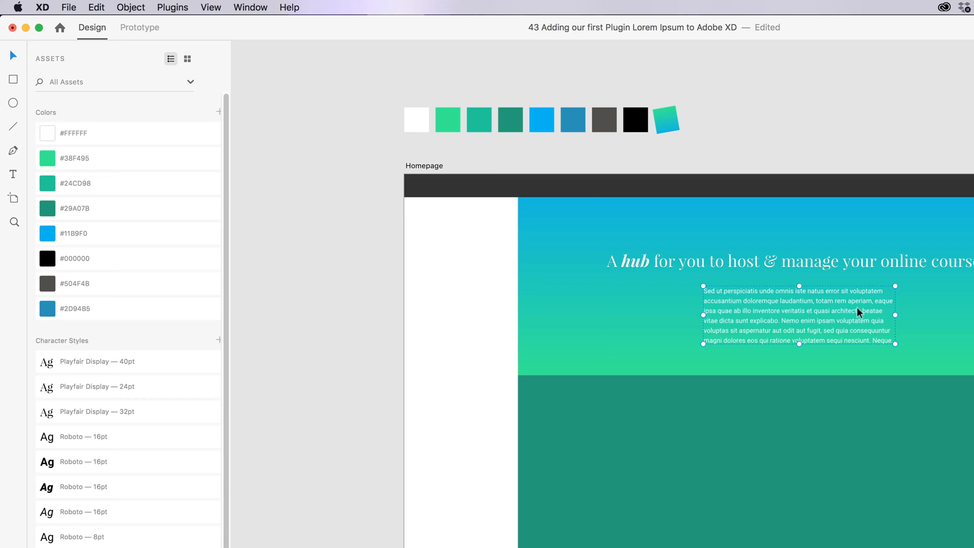
{"action": "mouse_move", "coordinate": [773, 304]}
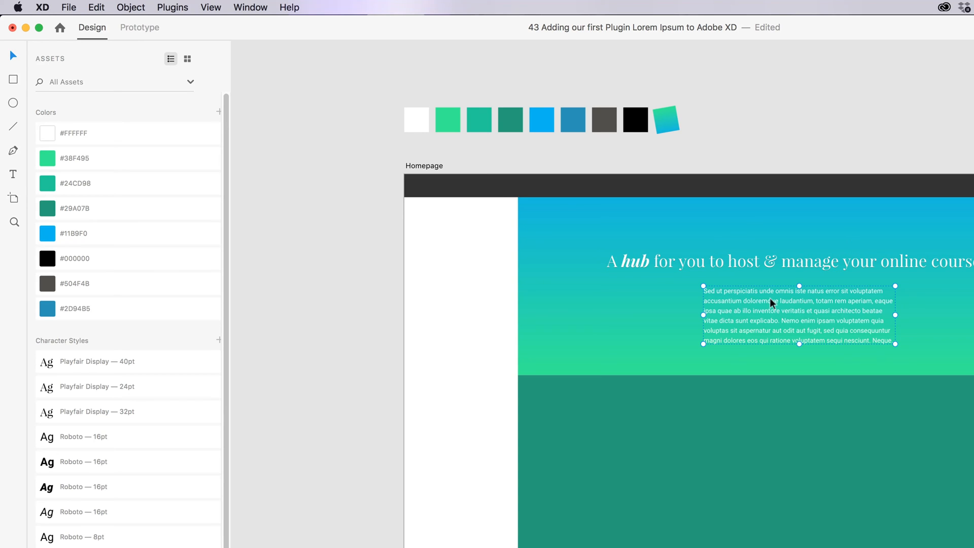
- Insert Pangram (English) placeholder text from the Lorem Ipsum fill dialog
{"action": "left_click", "coordinate": [173, 7]}
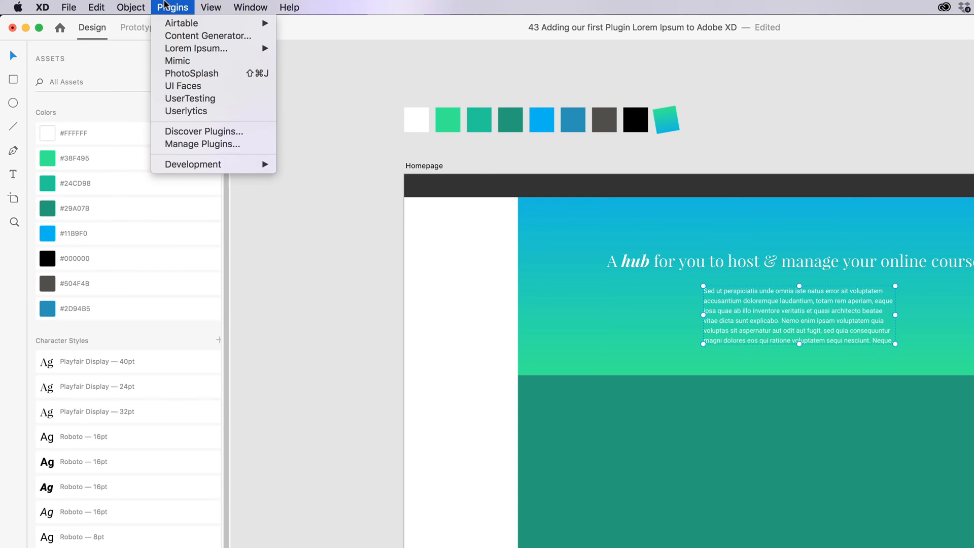
{"action": "mouse_move", "coordinate": [196, 48]}
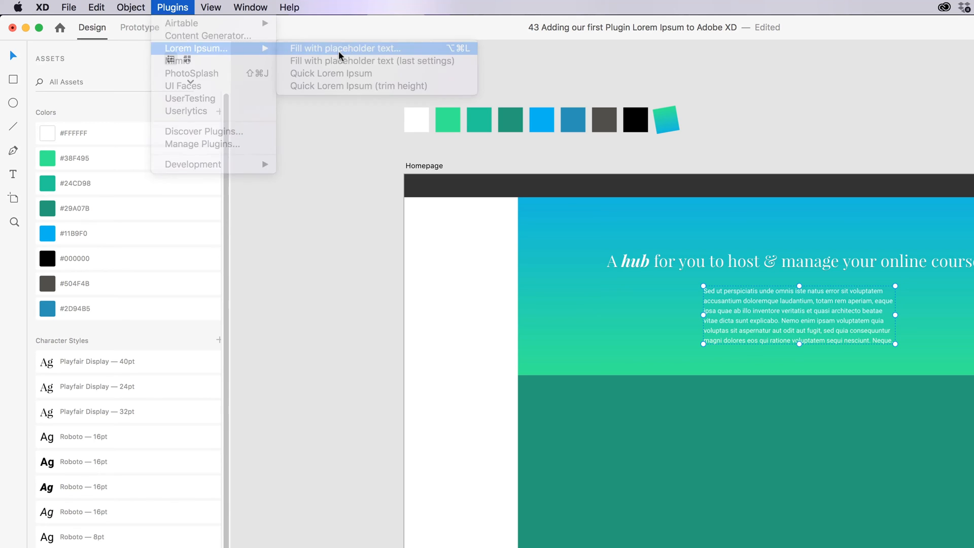
{"action": "left_click", "coordinate": [346, 48]}
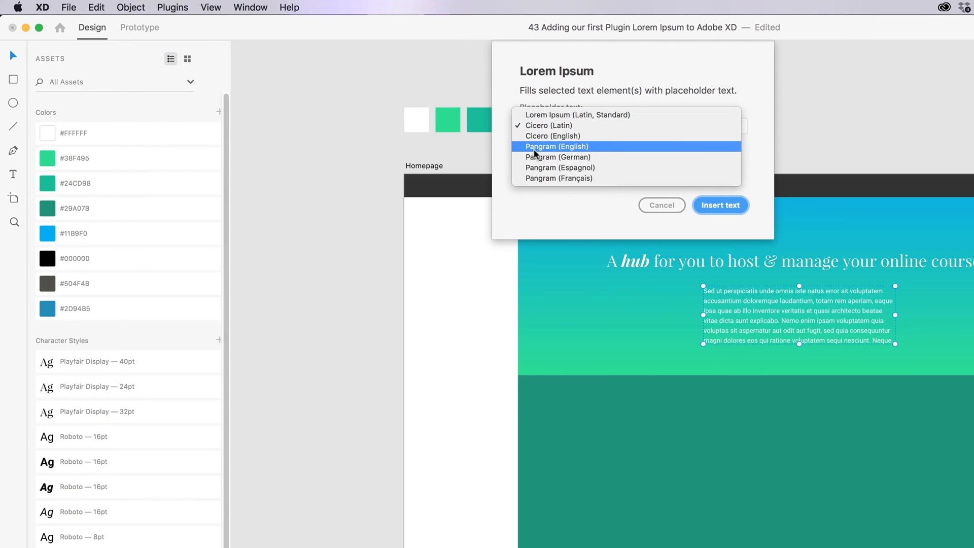
{"action": "left_click", "coordinate": [557, 146]}
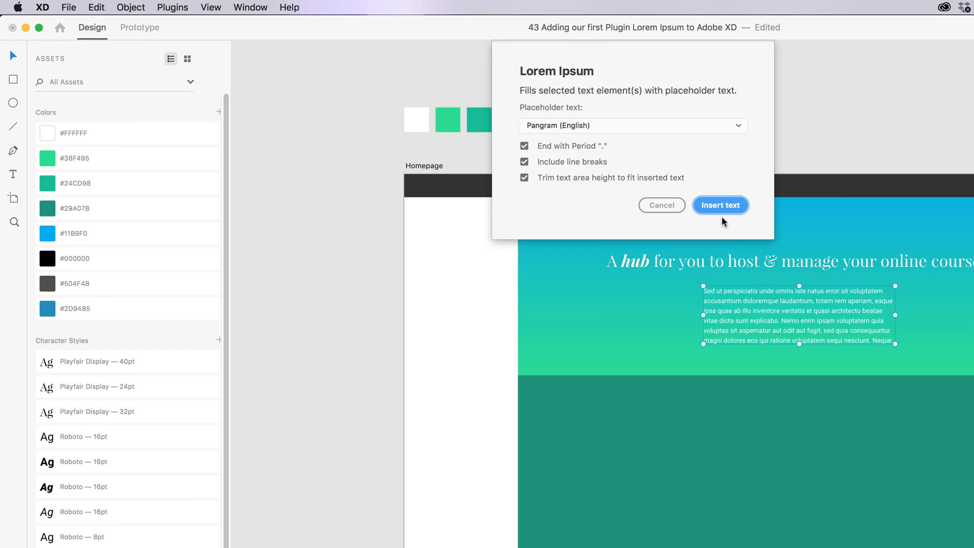
{"action": "left_click", "coordinate": [721, 205]}
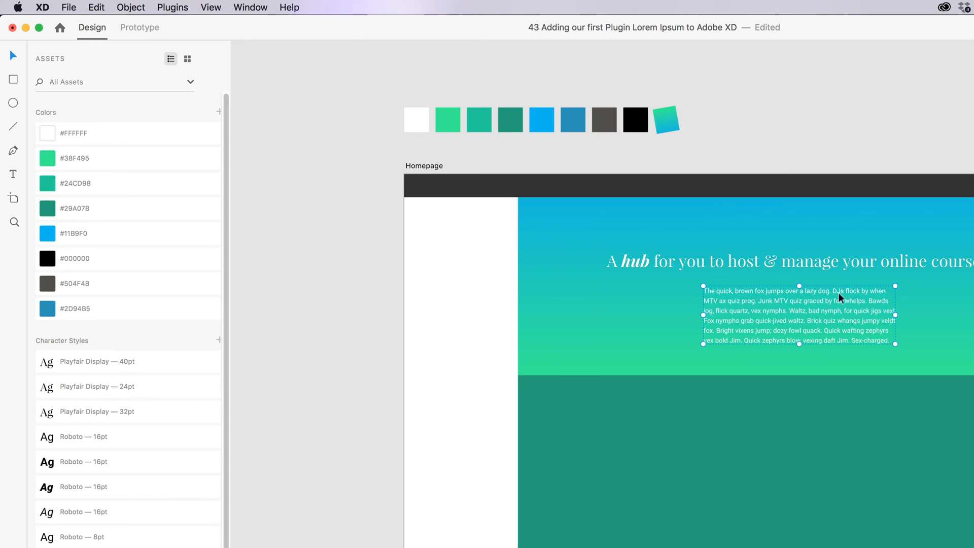
{"action": "mouse_move", "coordinate": [678, 312]}
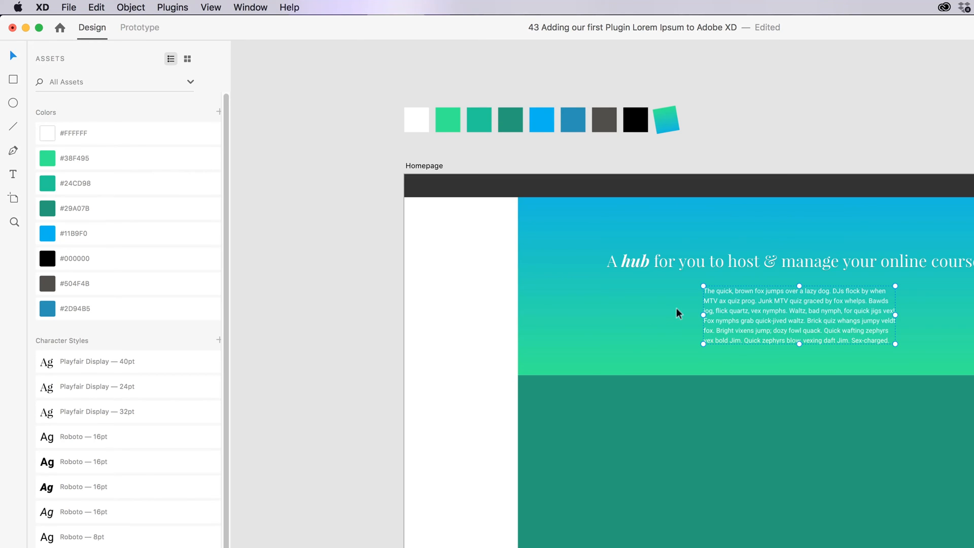
- Undo the pangram fill back to standard Lorem Ipsum and reopen the Plugins menu
{"action": "scroll", "scroll_direction": "down", "scroll_amount": 3}
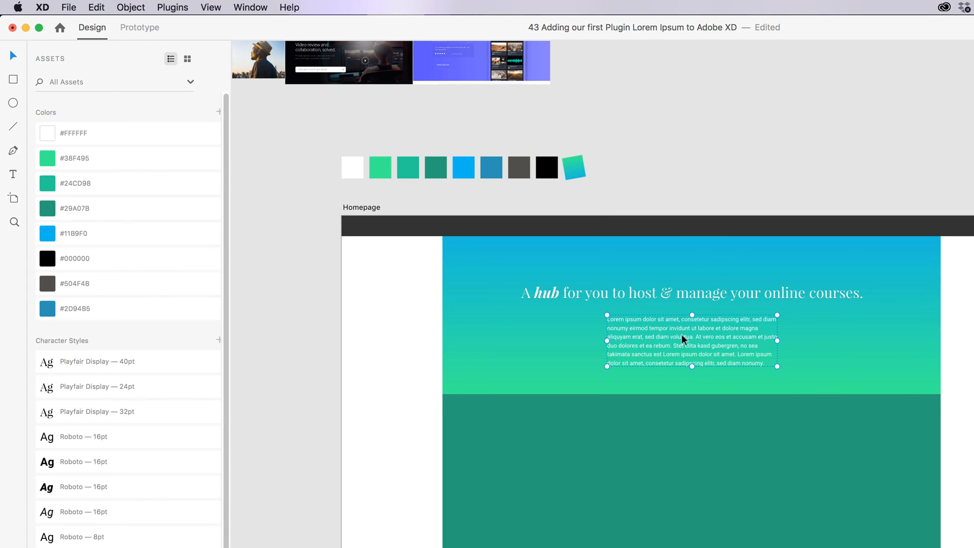
{"action": "mouse_move", "coordinate": [676, 91]}
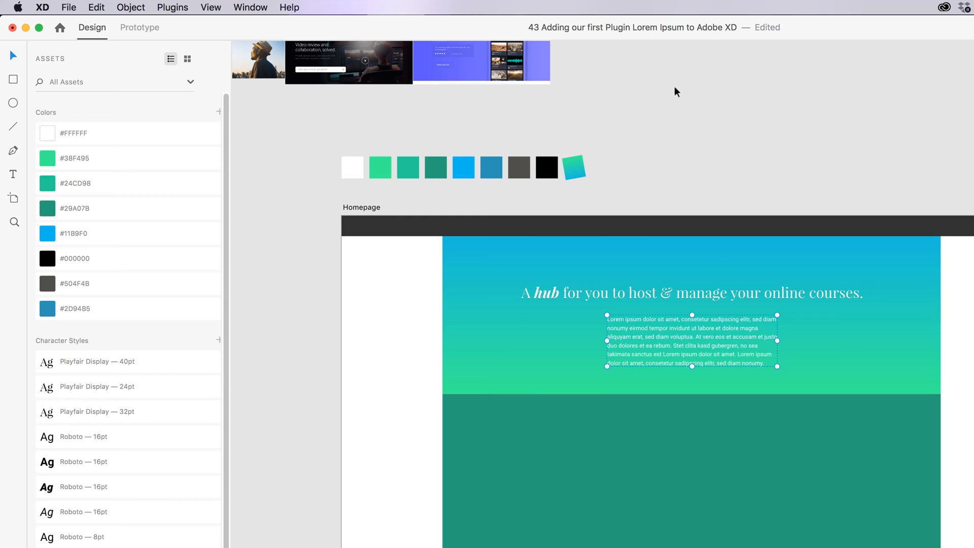
{"action": "left_click", "coordinate": [173, 7]}
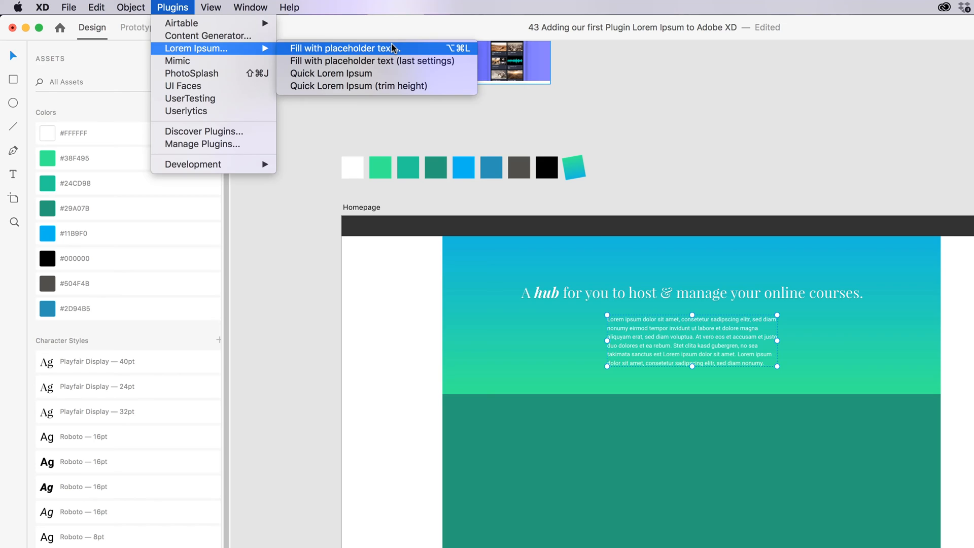
{"action": "mouse_move", "coordinate": [457, 53]}
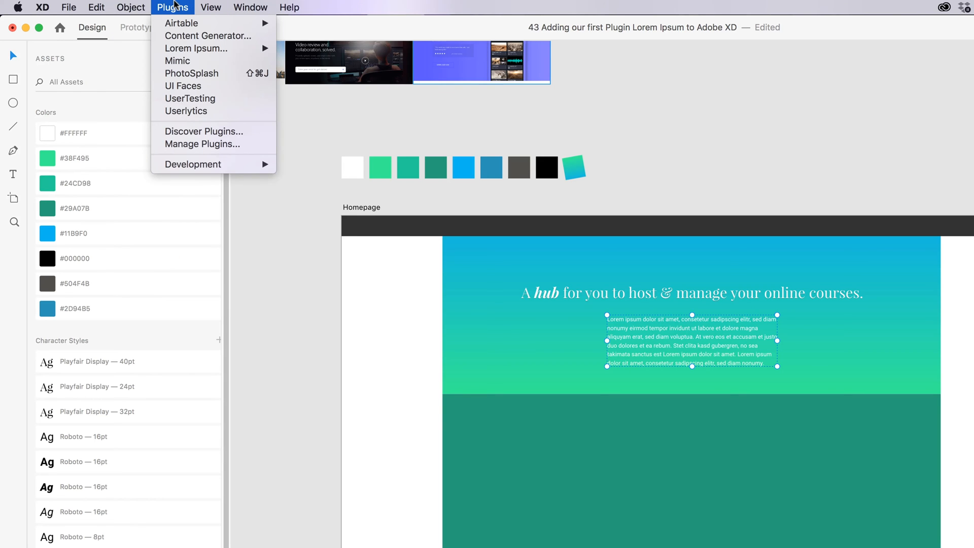
- Open the XD application menu with preferences, hide and quit options
{"action": "left_click", "coordinate": [40, 8]}
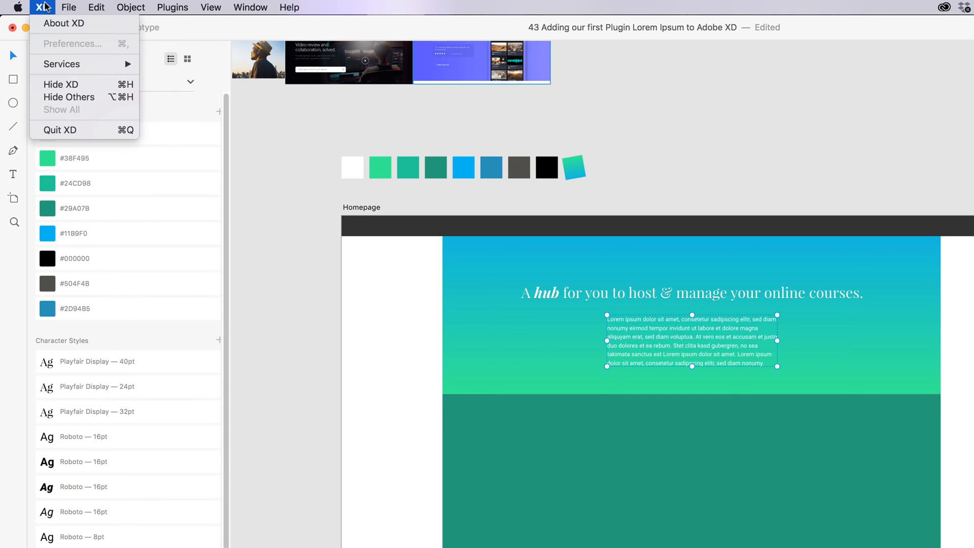
{"action": "mouse_move", "coordinate": [73, 49]}
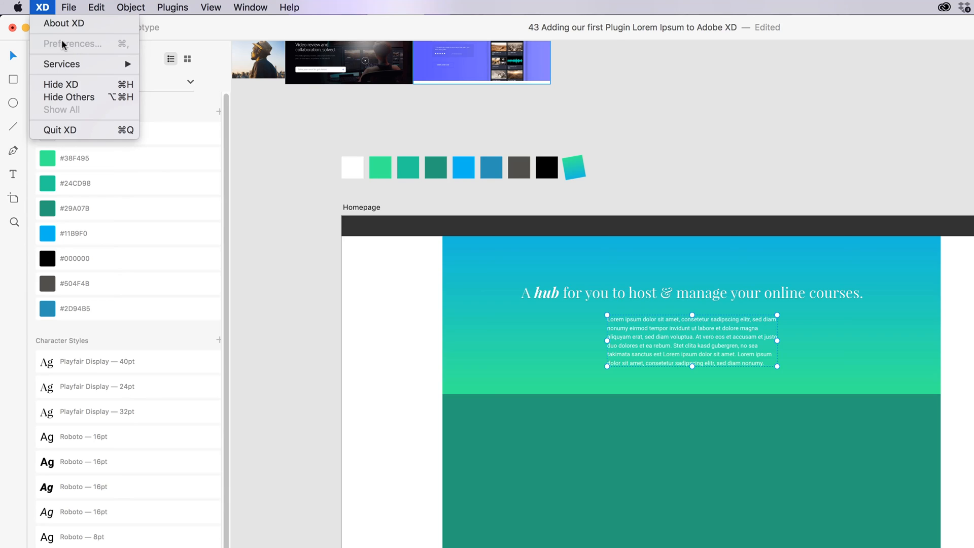
{"action": "mouse_move", "coordinate": [86, 48]}
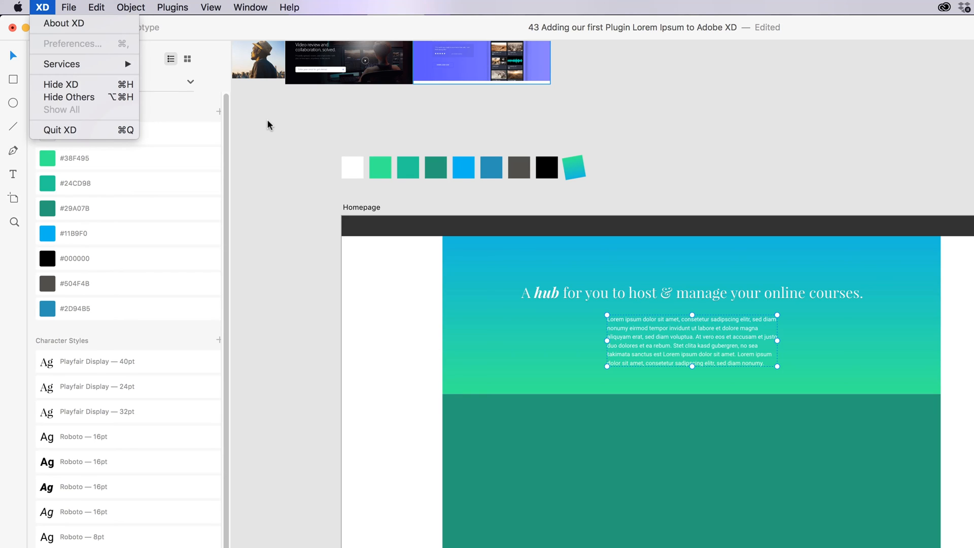
{"action": "mouse_move", "coordinate": [269, 137]}
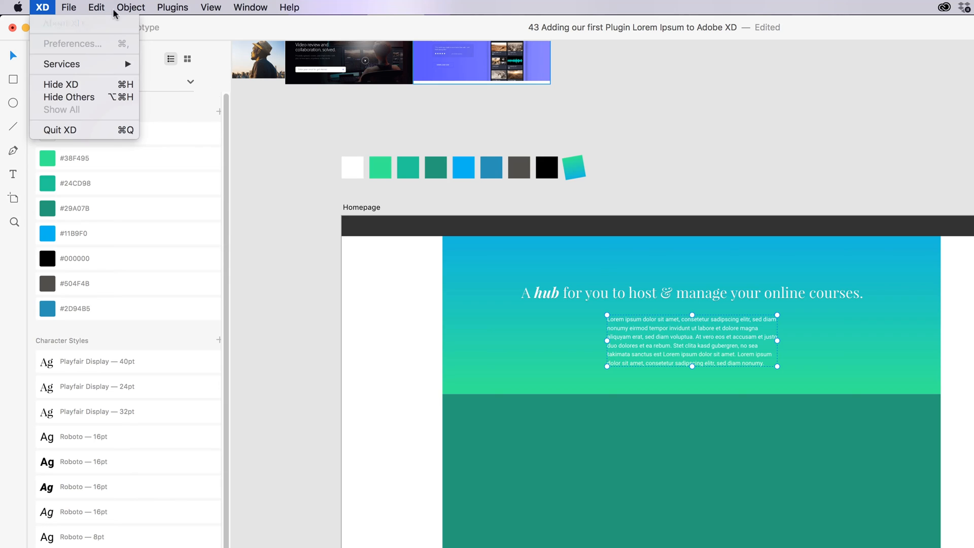
- Browse the Edit and Plugins menus, then dismiss them by clicking the canvas
{"action": "left_click", "coordinate": [96, 7]}
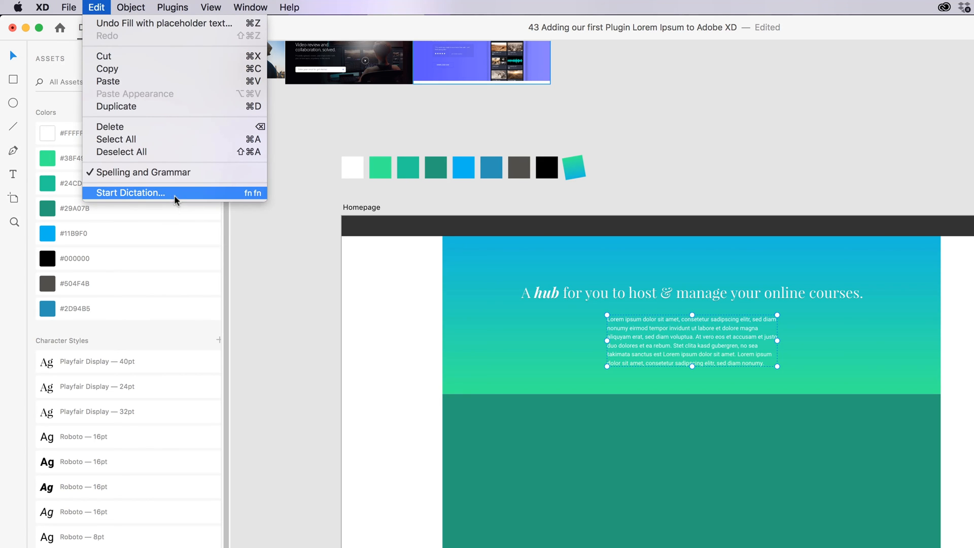
{"action": "left_click", "coordinate": [172, 7]}
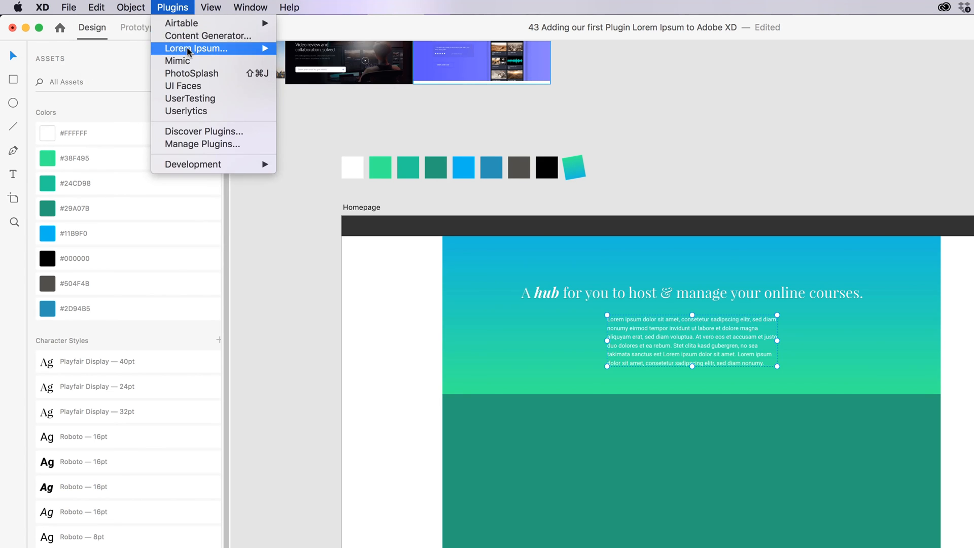
{"action": "mouse_move", "coordinate": [172, 76]}
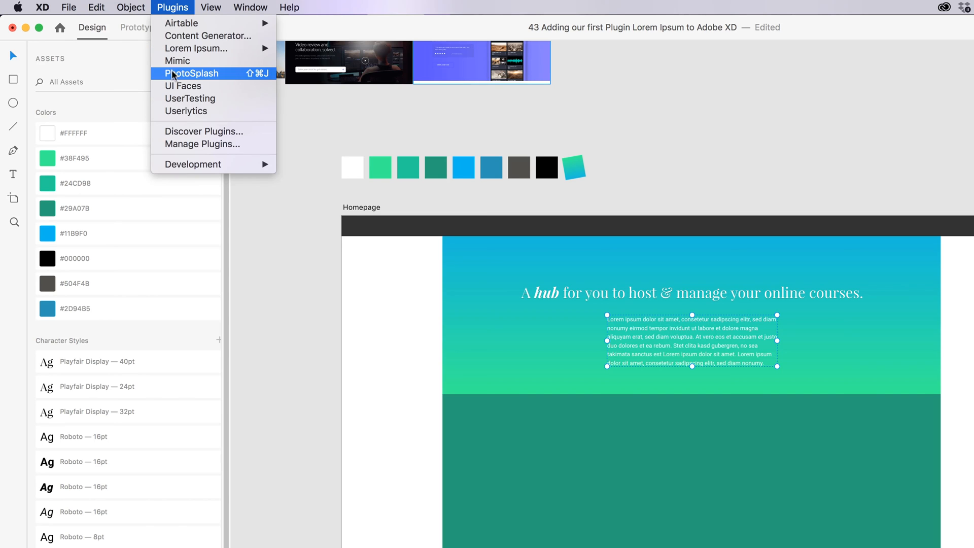
{"action": "left_click", "coordinate": [260, 273]}
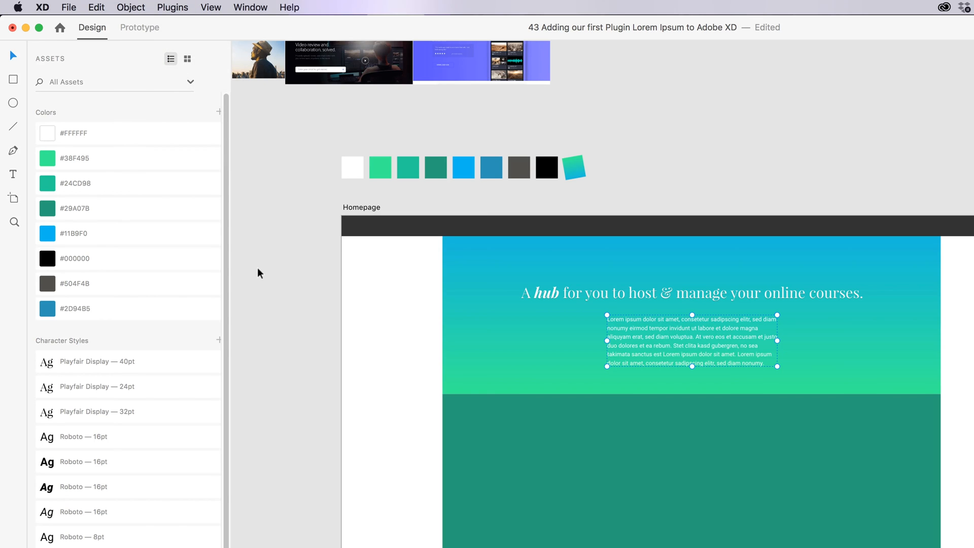